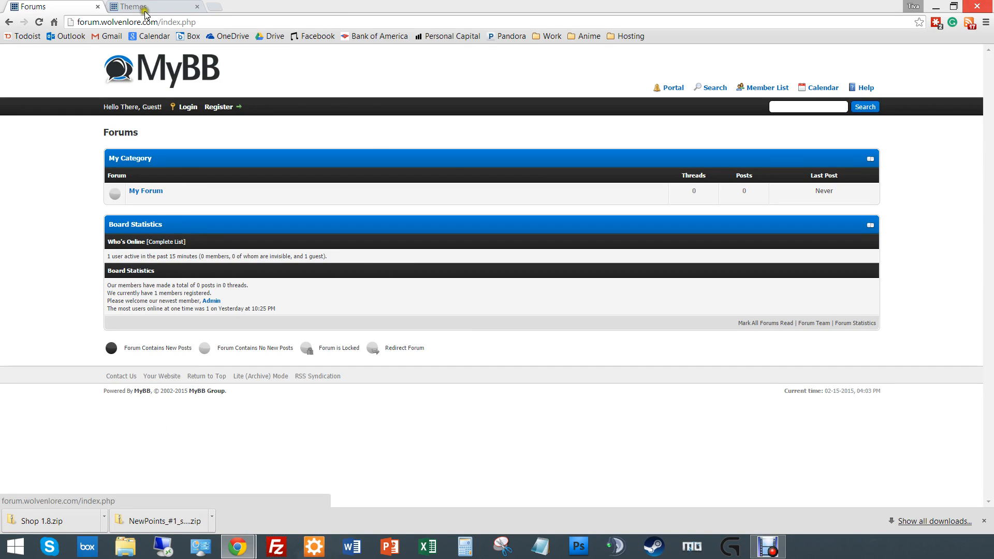
Show the admin Themes page listing MyBB Master Style and the Default theme.
left_click(152, 7)
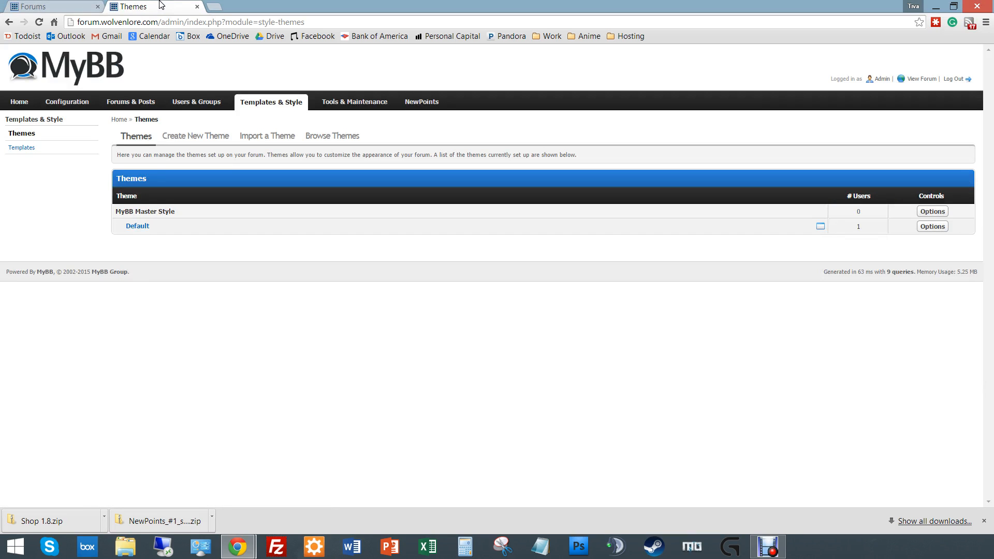
mouse_move(259, 111)
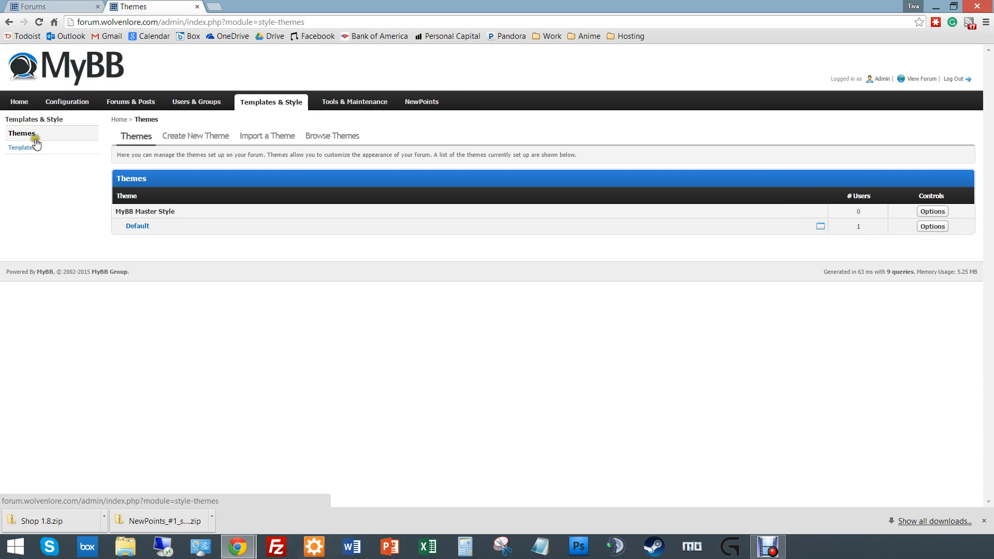
mouse_move(33, 156)
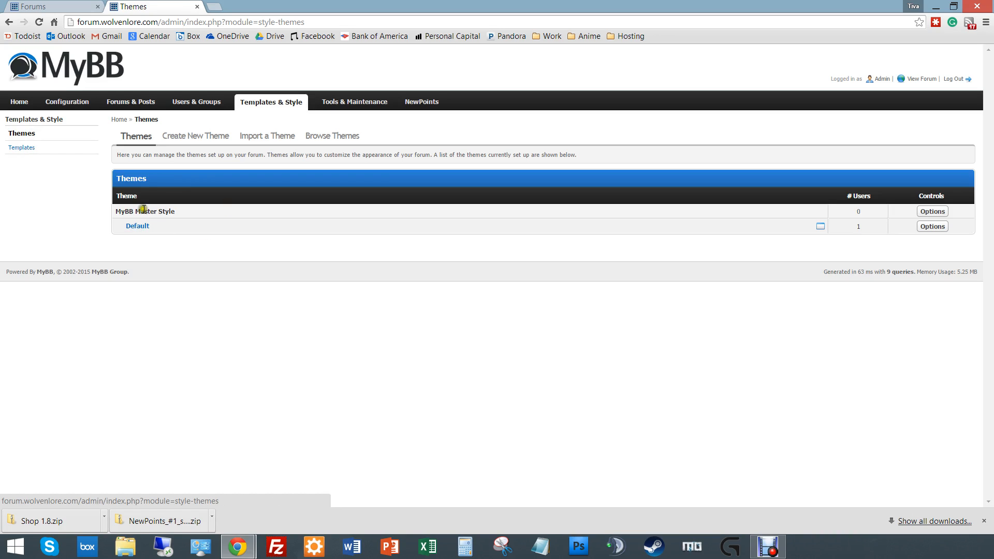
mouse_move(866, 247)
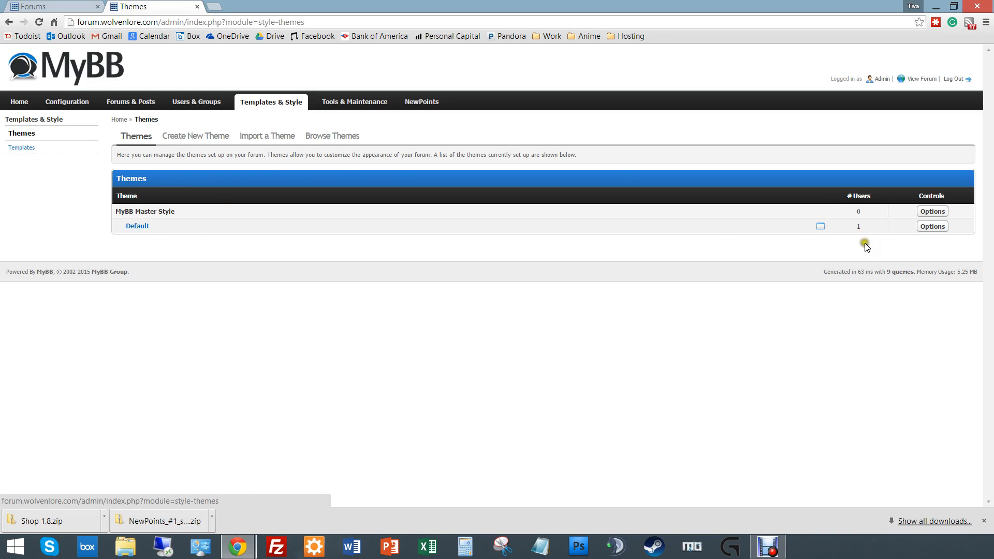
mouse_move(267, 136)
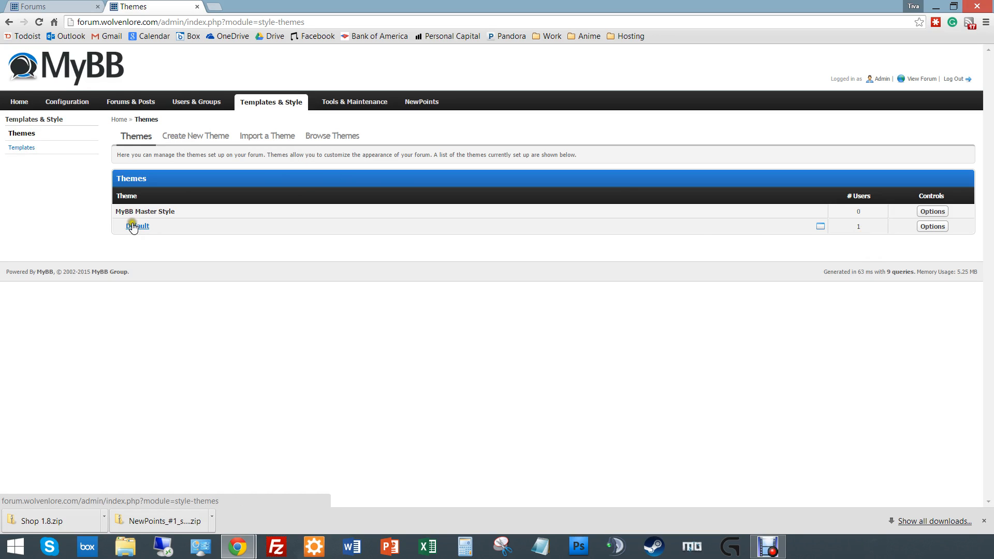
Load the Default theme's global.css in Advanced Mode and review its CSS code.
left_click(136, 226)
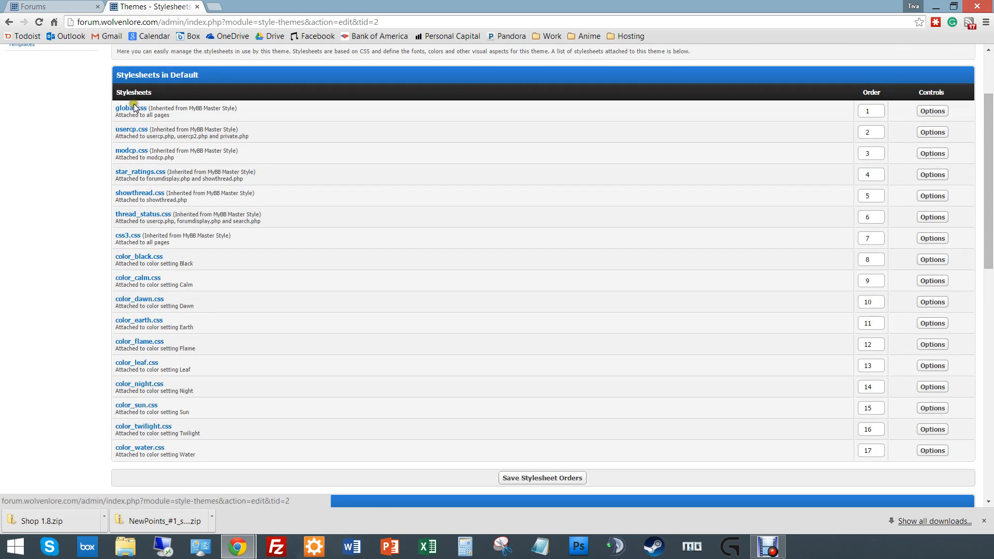
left_click(130, 108)
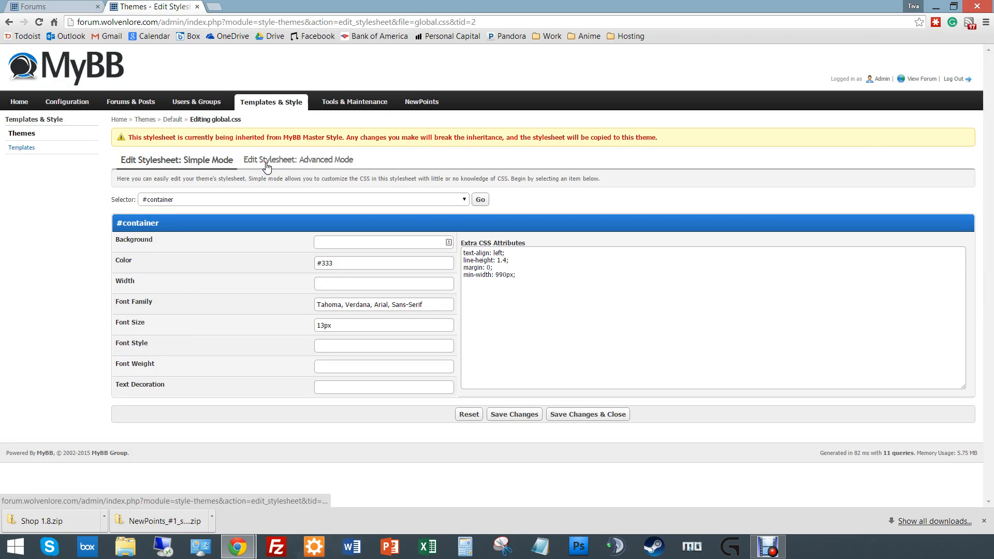
left_click(297, 159)
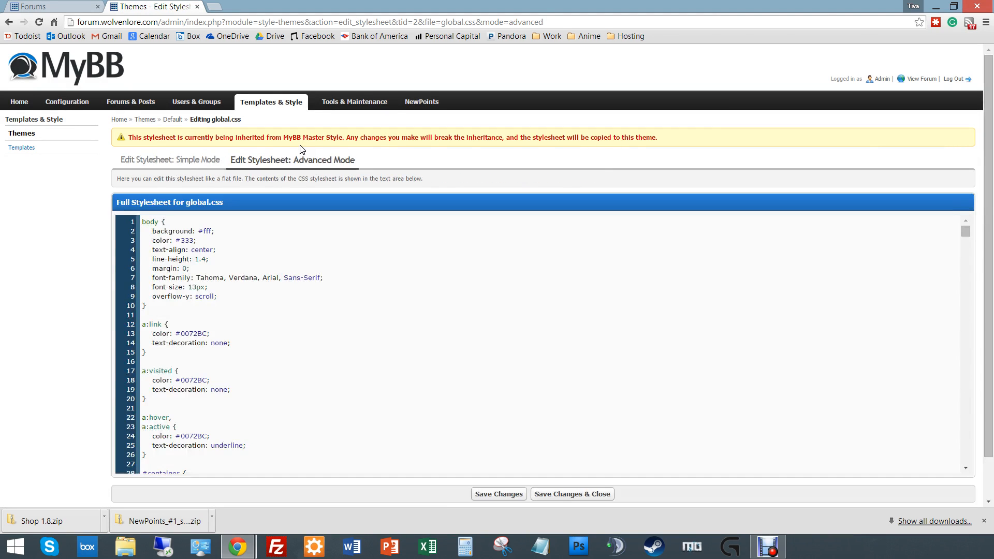
mouse_move(307, 341)
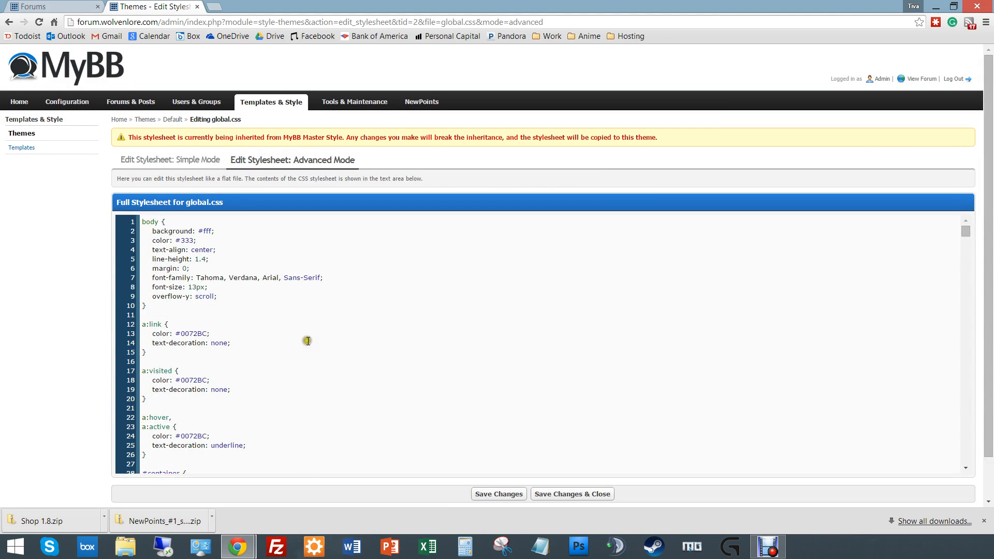
mouse_move(184, 252)
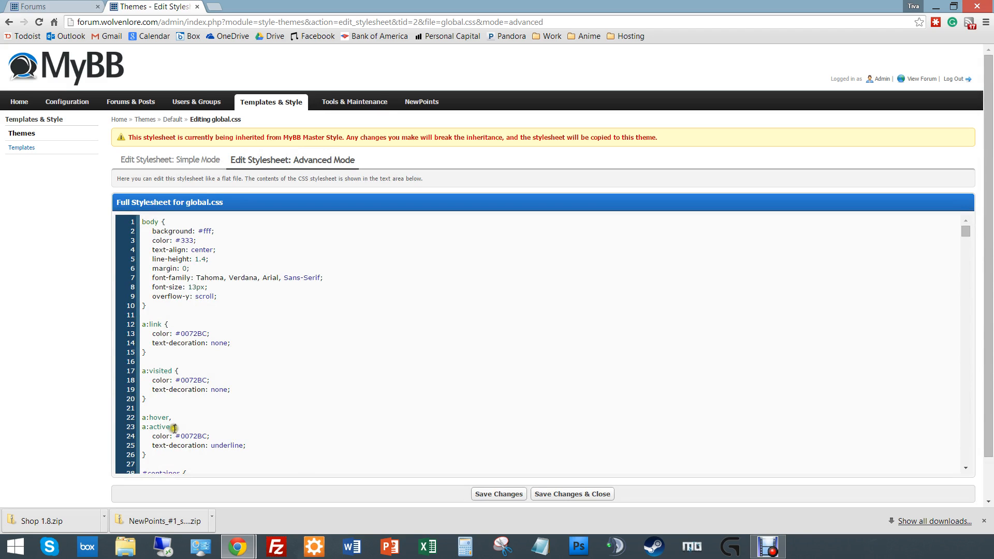
scroll("down", 3)
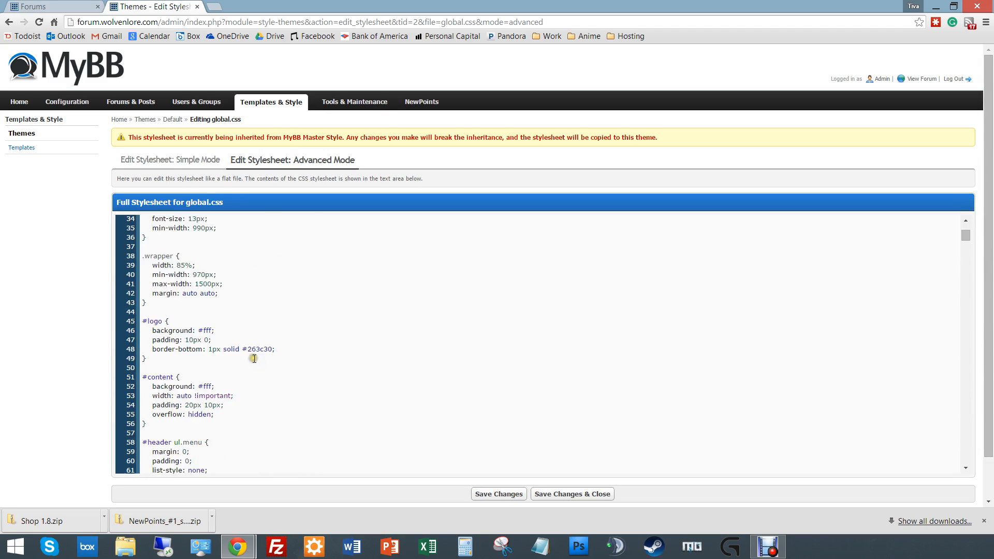
scroll("down", 3)
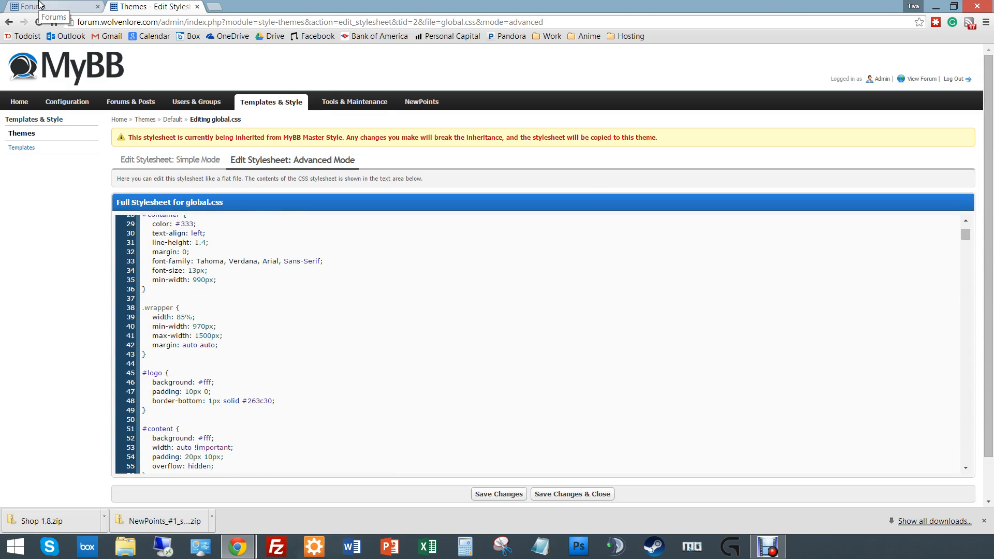
Inspect the My Forum link on the front page to see its a:link and a:visited rules.
left_click(45, 6)
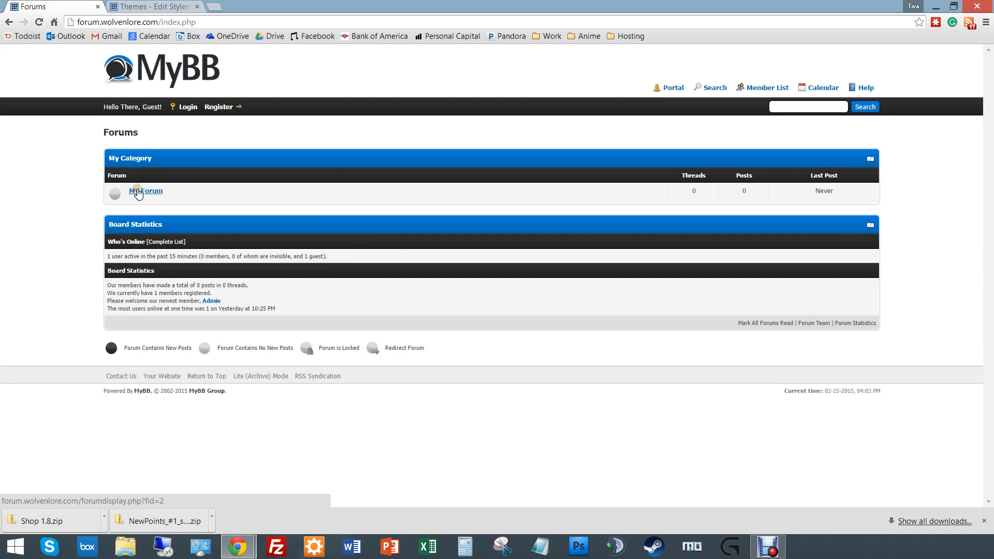
mouse_move(150, 194)
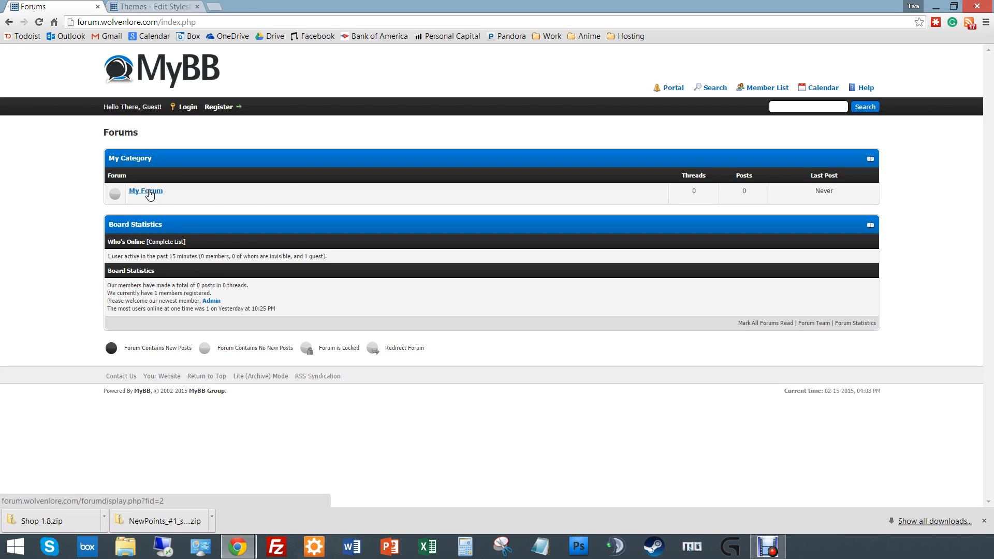
right_click(144, 191)
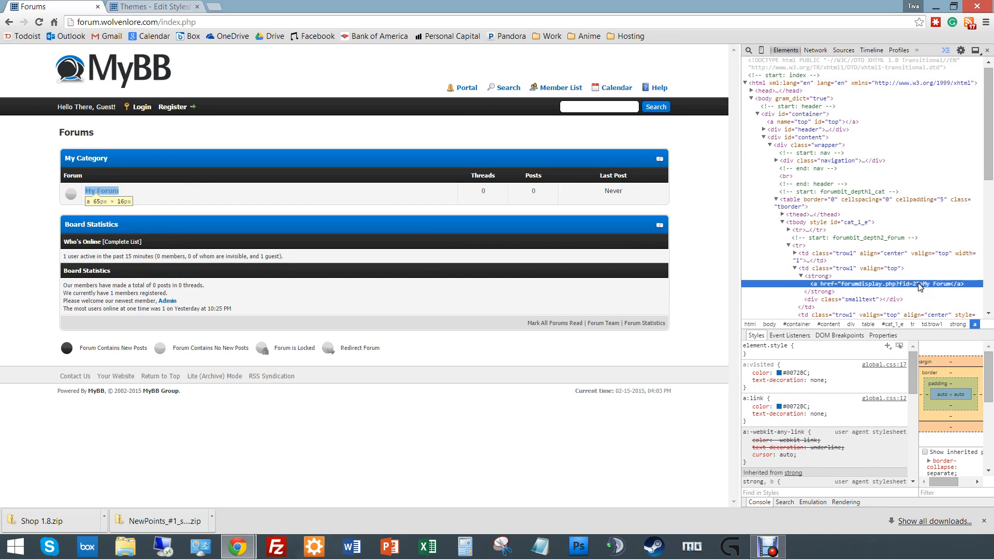
mouse_move(800, 361)
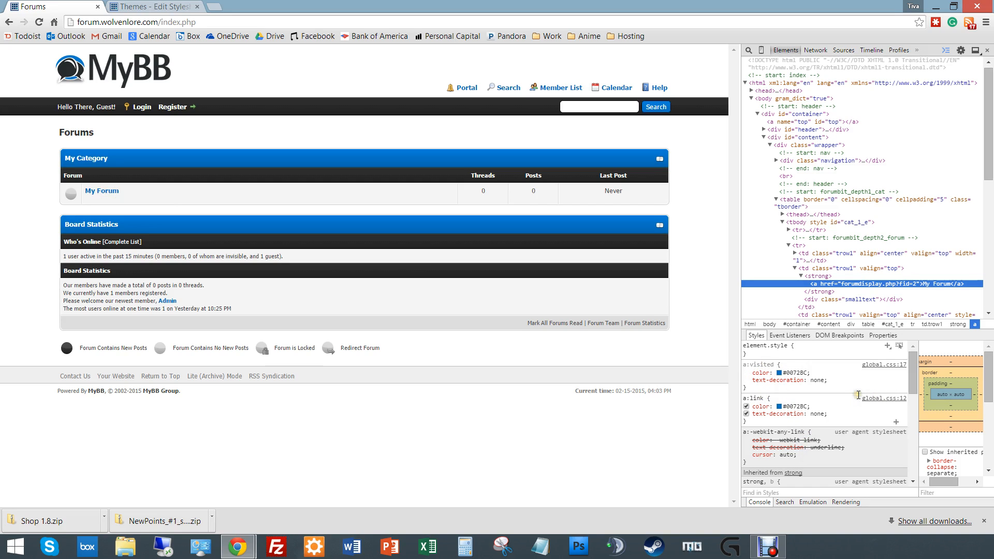
scroll("down", 3)
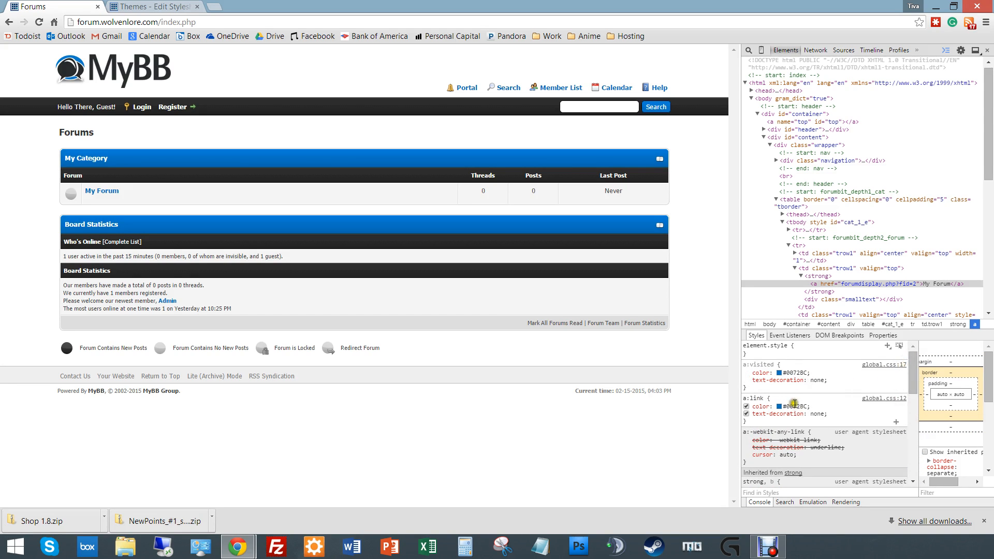
mouse_move(794, 413)
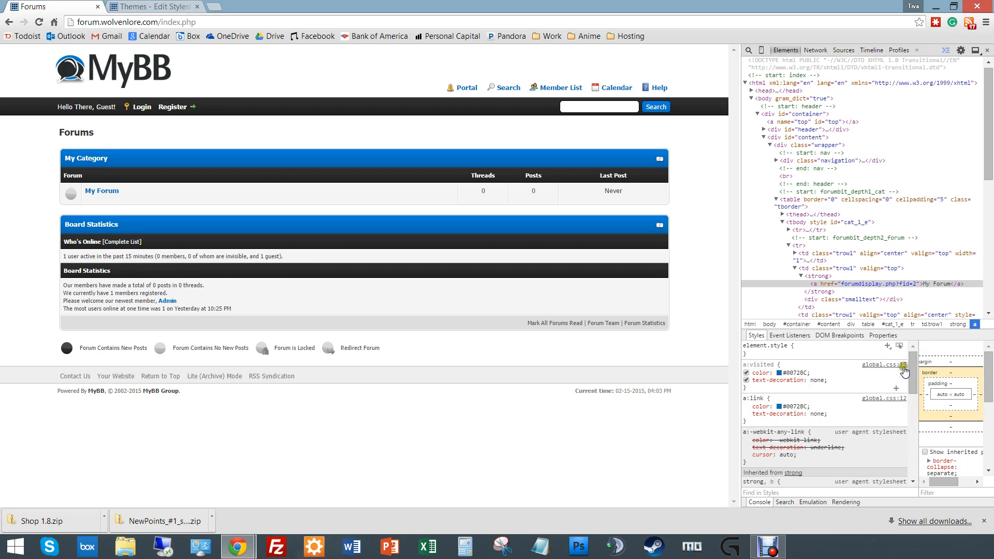
Set the a:link colour in global.css to pink, save, and view the forum page.
left_click(152, 6)
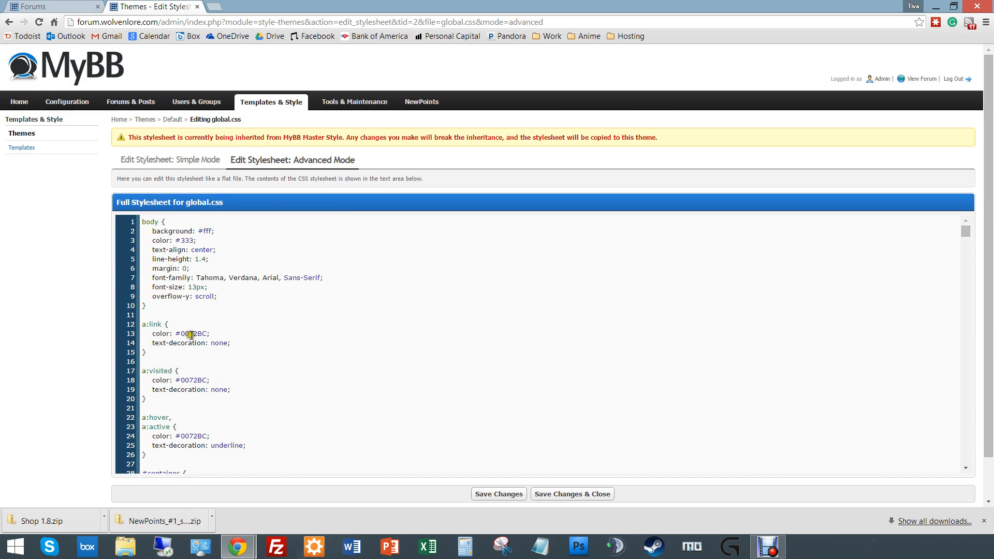
double_click(193, 333)
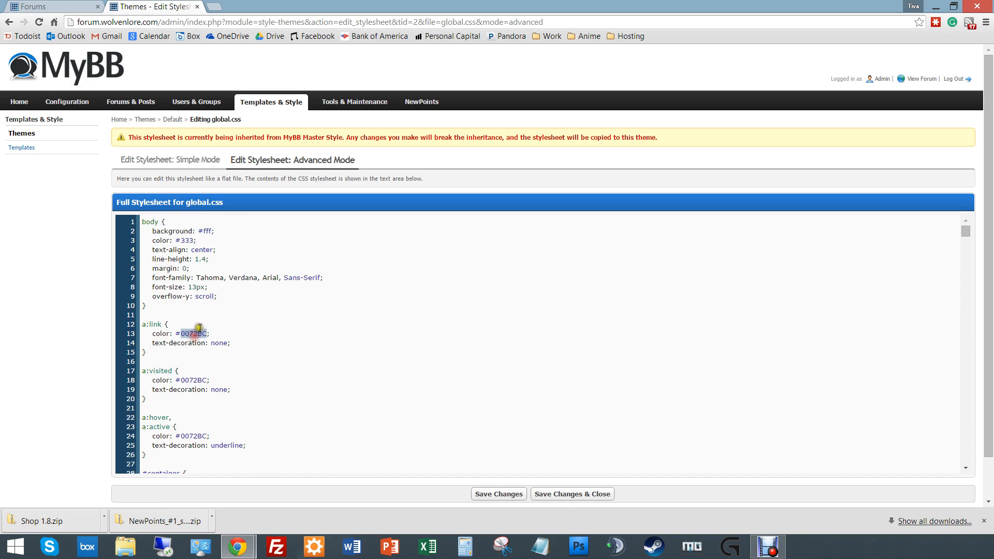
type("pink")
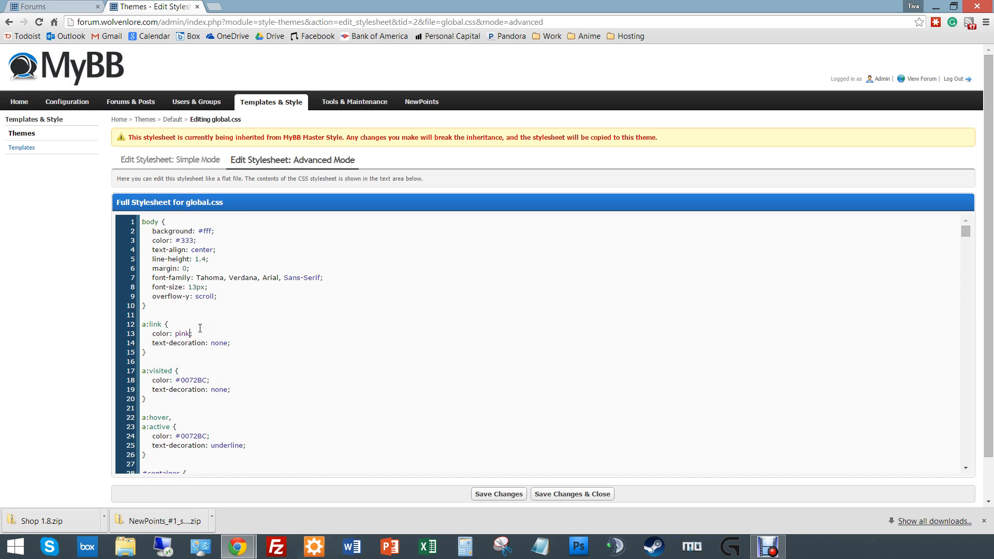
left_click(498, 494)
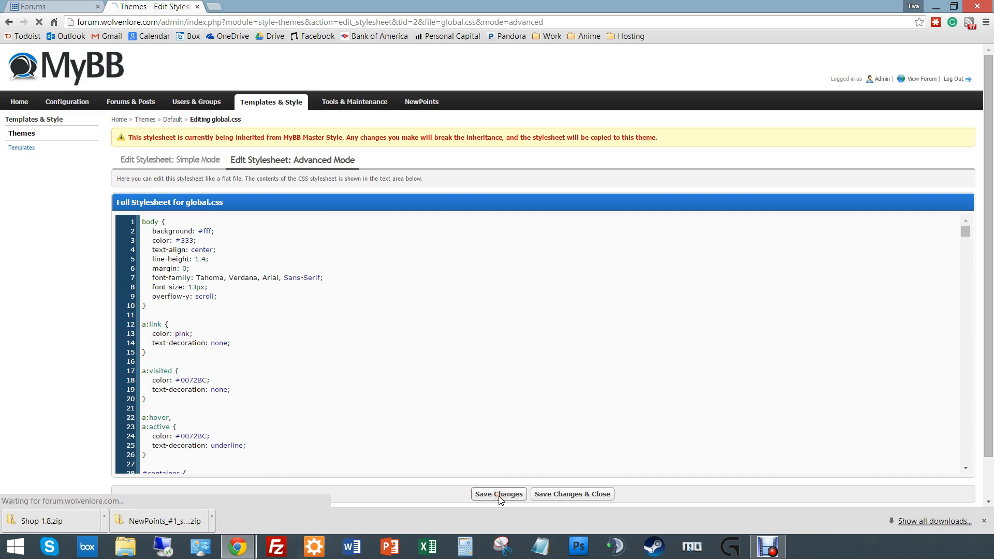
left_click(54, 6)
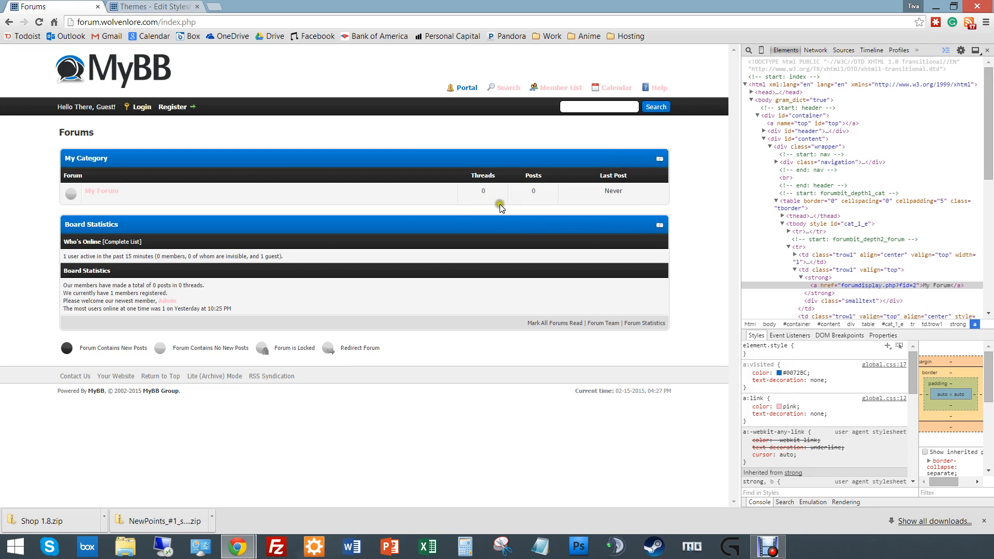
mouse_move(273, 187)
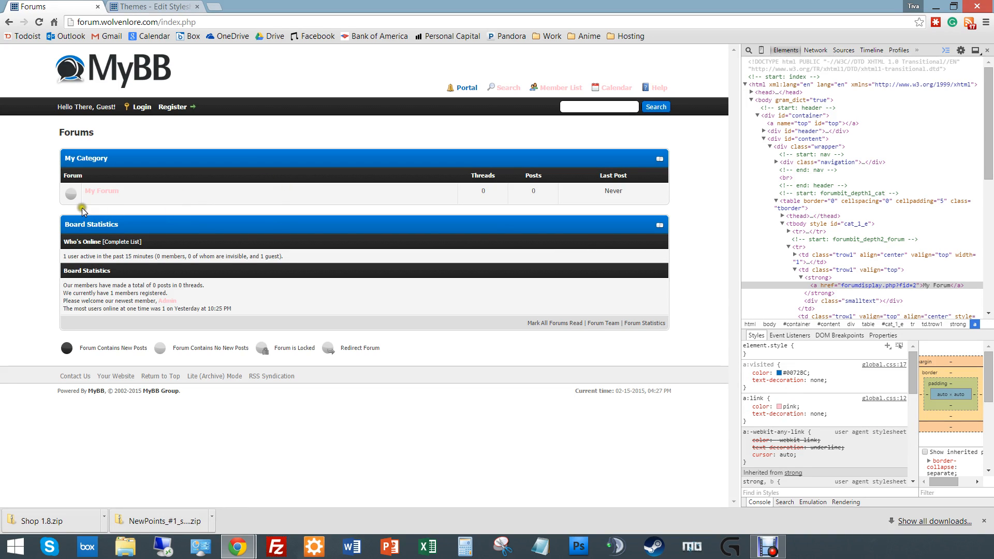
mouse_move(98, 182)
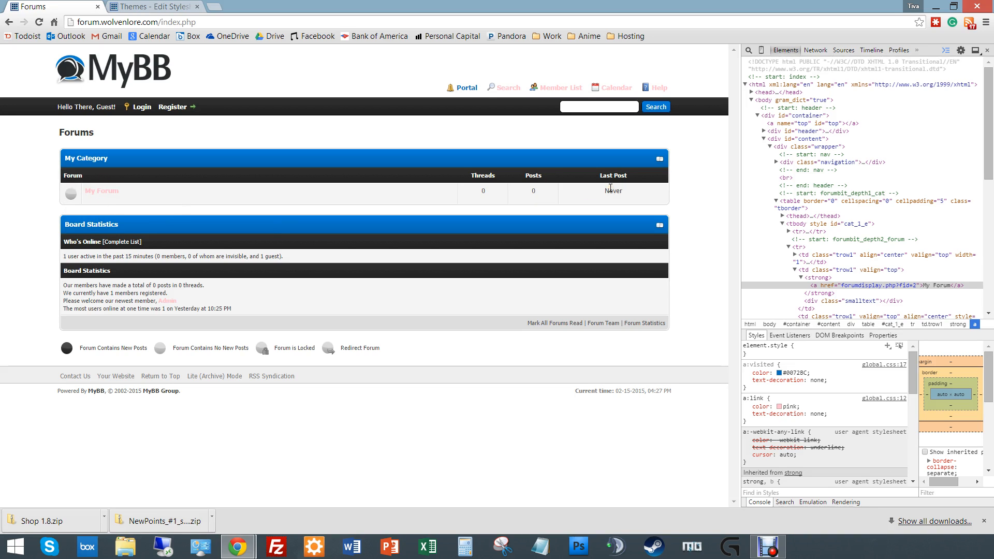
mouse_move(637, 219)
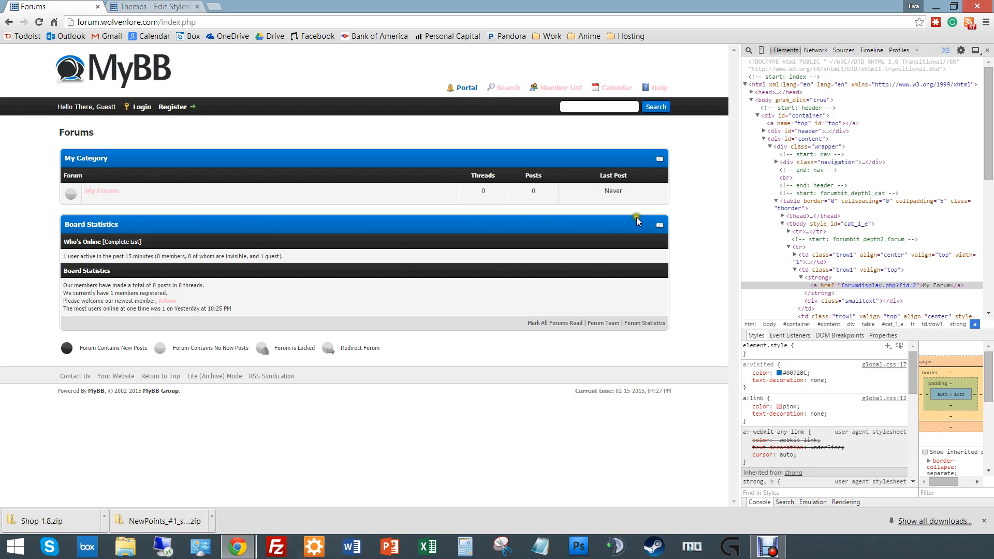
mouse_move(697, 218)
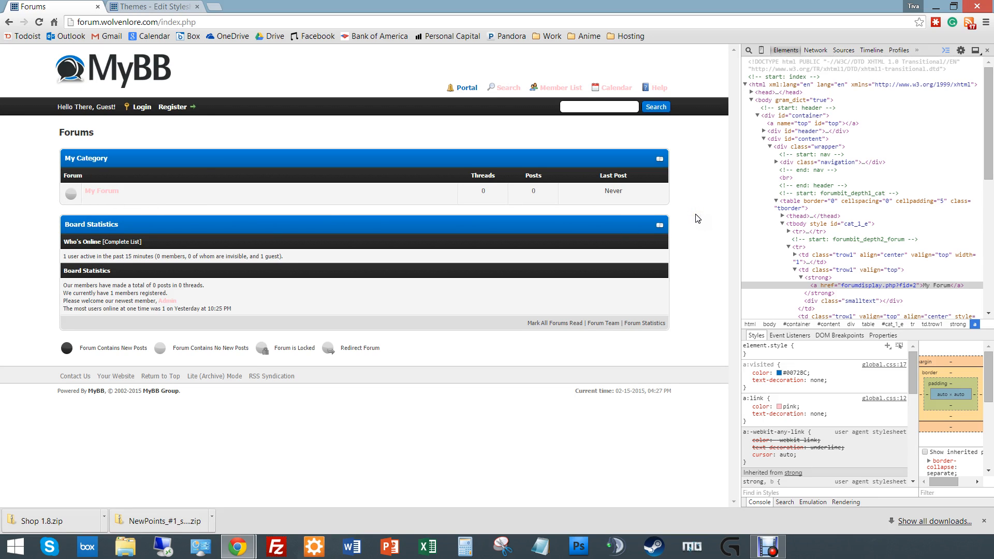
mouse_move(699, 209)
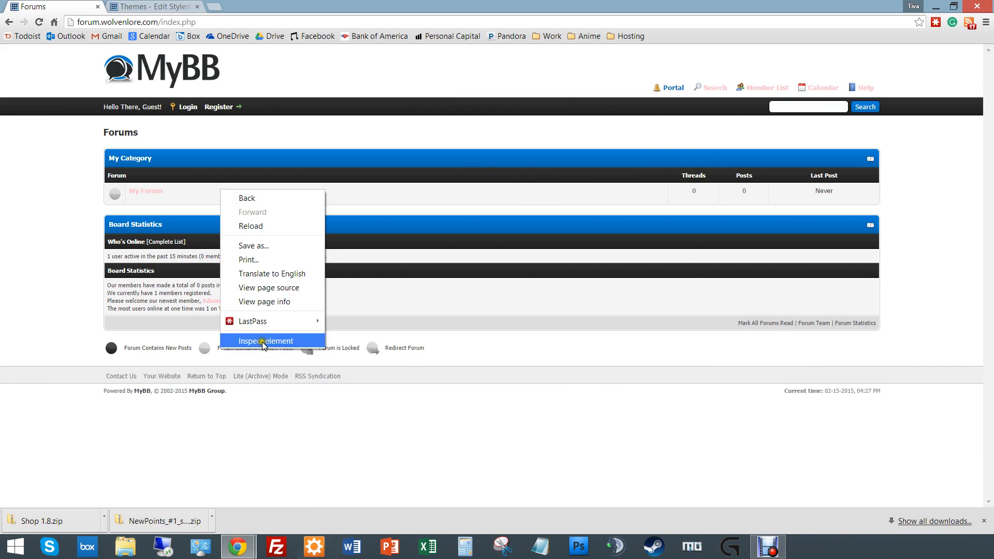
Expand the td.trow1 cell in Elements to reveal the forumdisplay.php?fid=2 My Forum link.
left_click(266, 340)
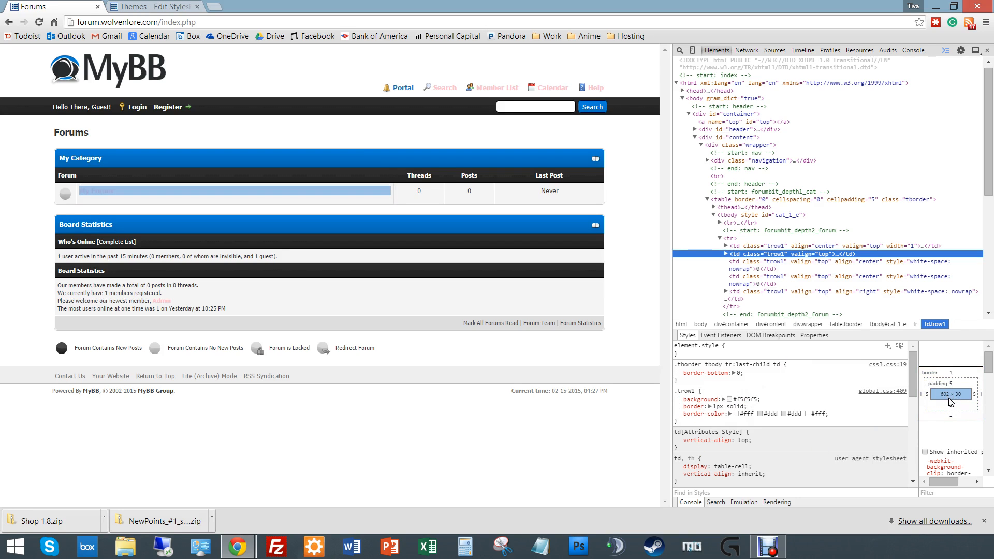
mouse_move(942, 403)
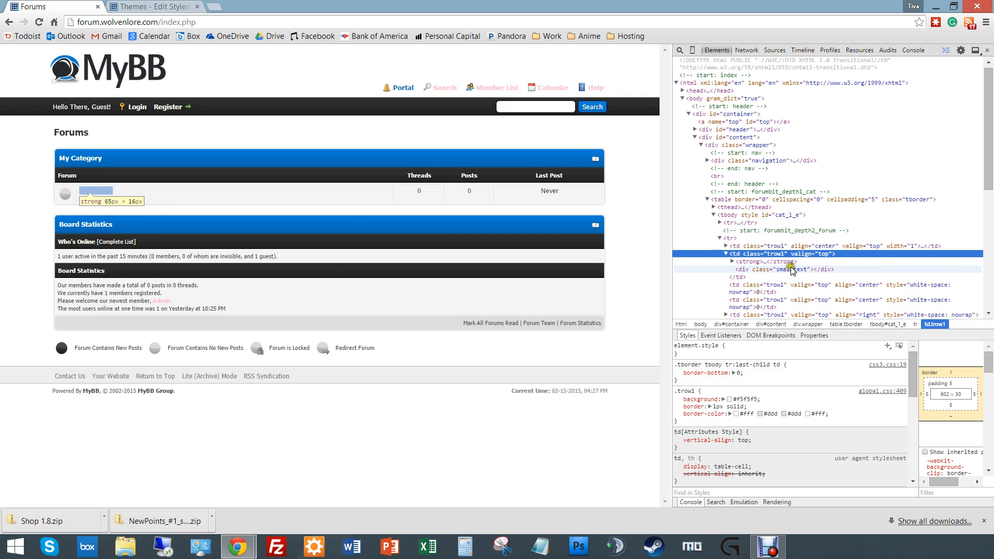
left_click(732, 261)
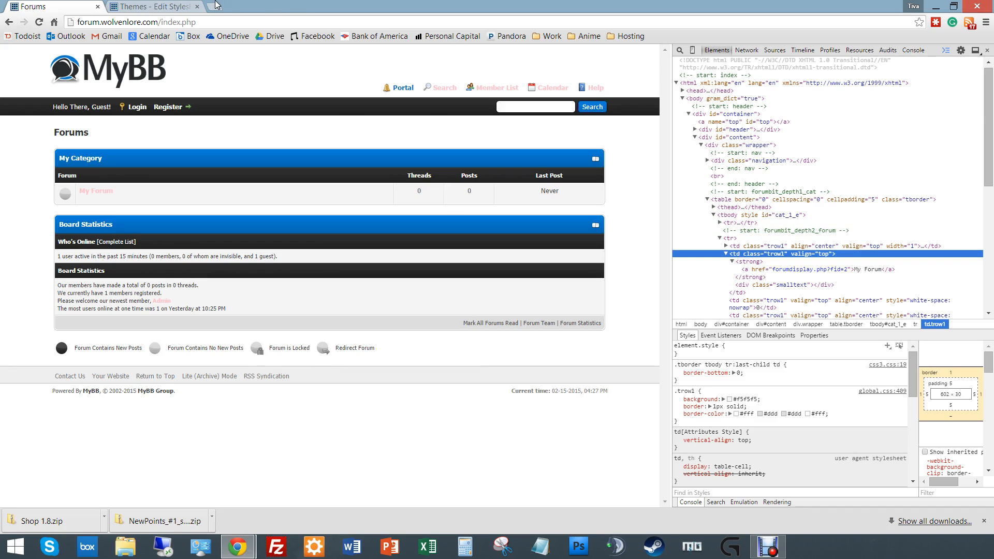
Browse the Global Templates set from the admin Templates page.
left_click(152, 6)
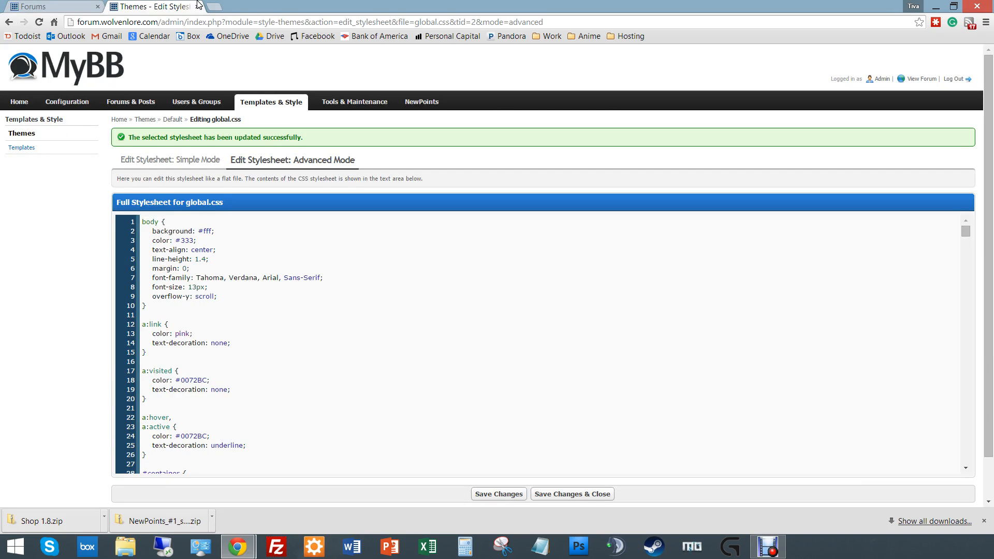
left_click(27, 146)
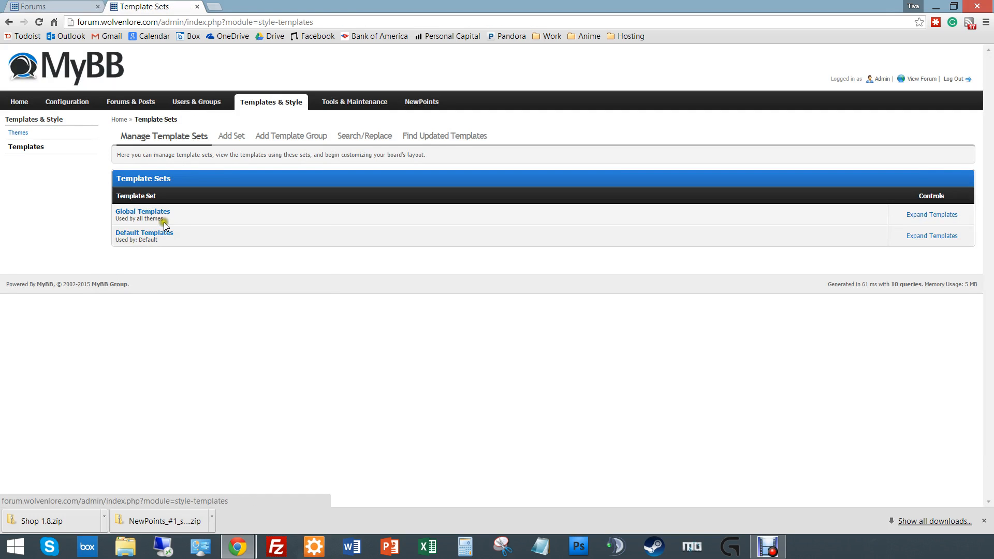
left_click(142, 211)
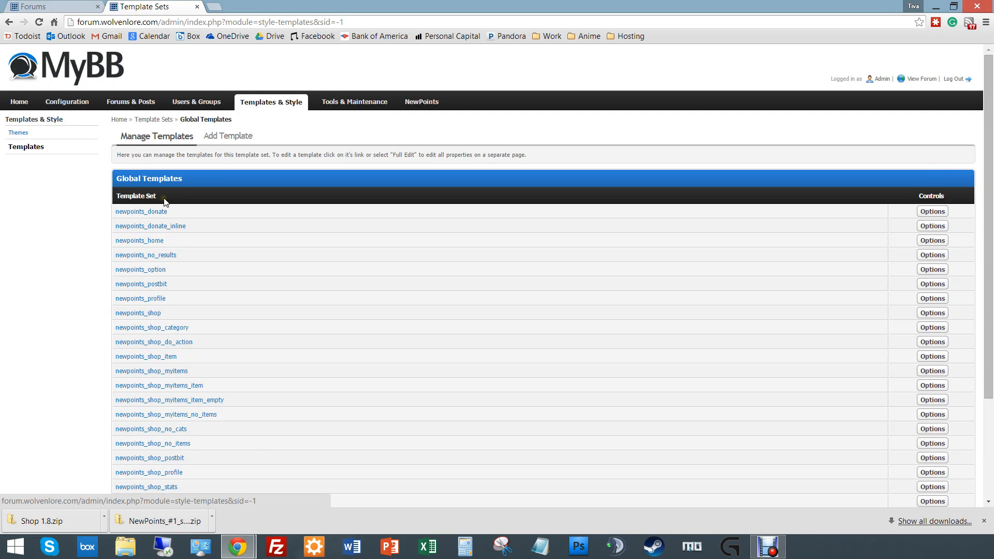
scroll("down", 3)
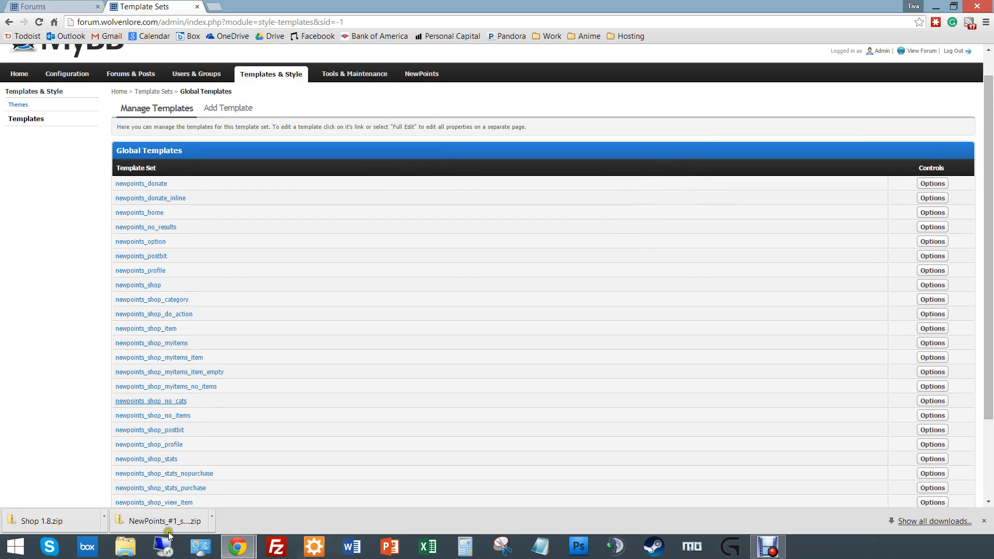
Switch to the Default Templates set and locate the forumbit_depth2_forum template comment in DevTools.
left_click(153, 91)
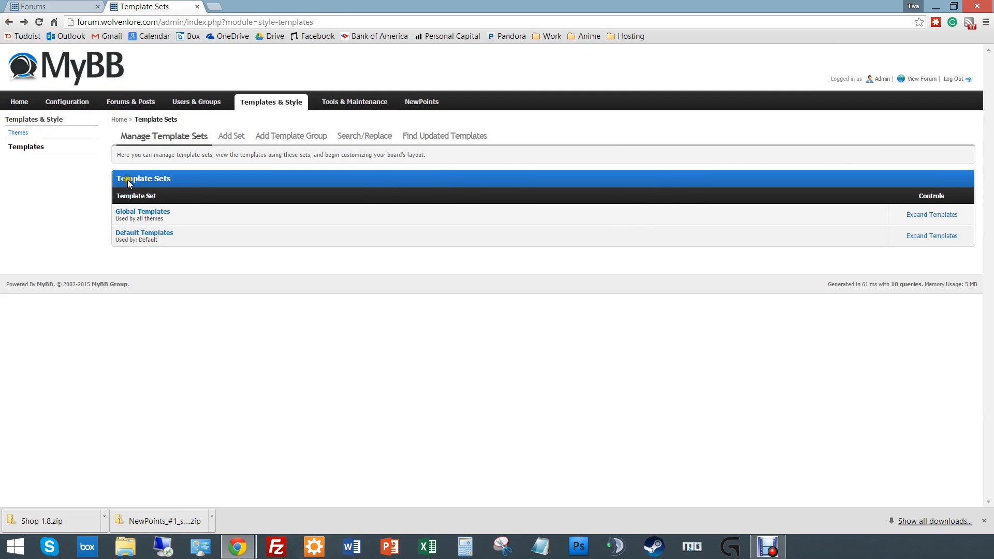
left_click(144, 233)
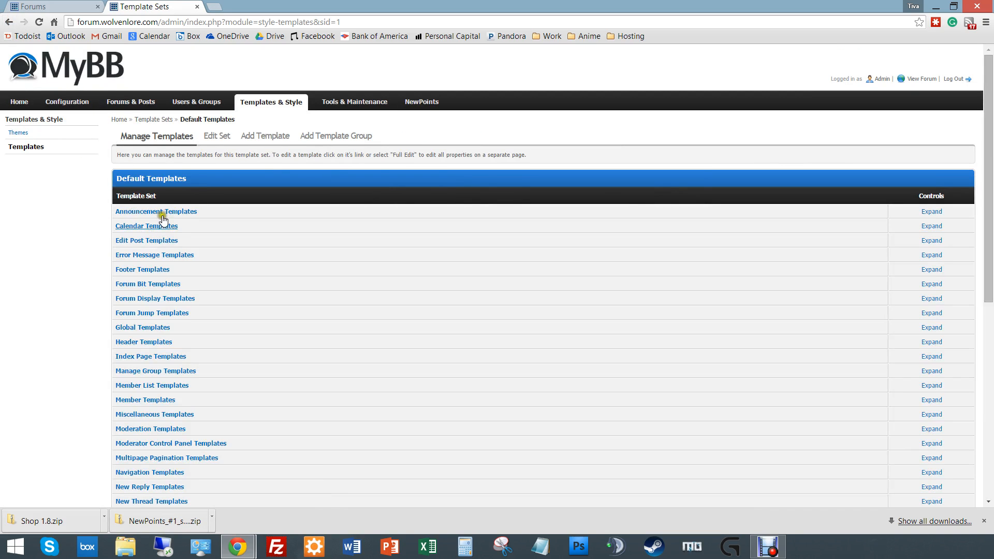
scroll("down", 3)
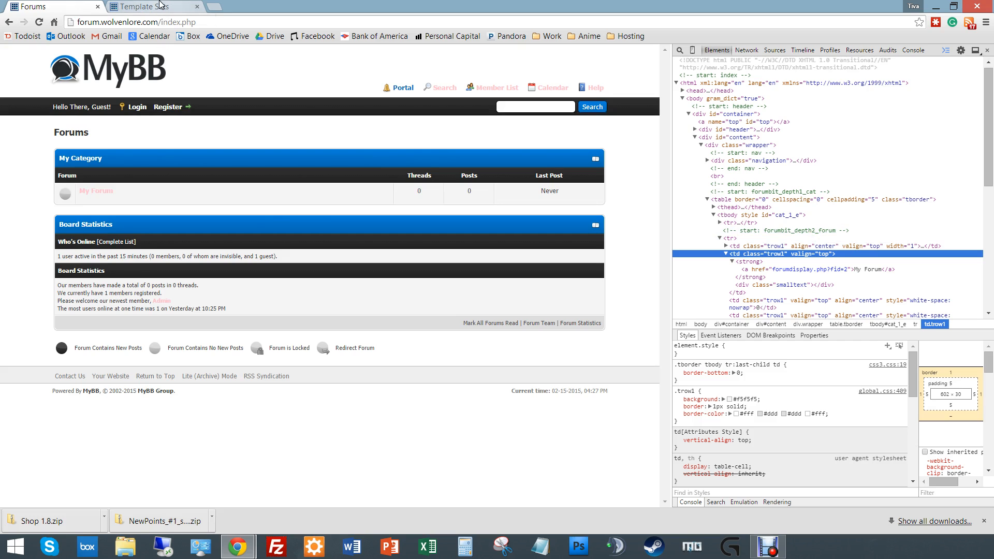
mouse_move(779, 230)
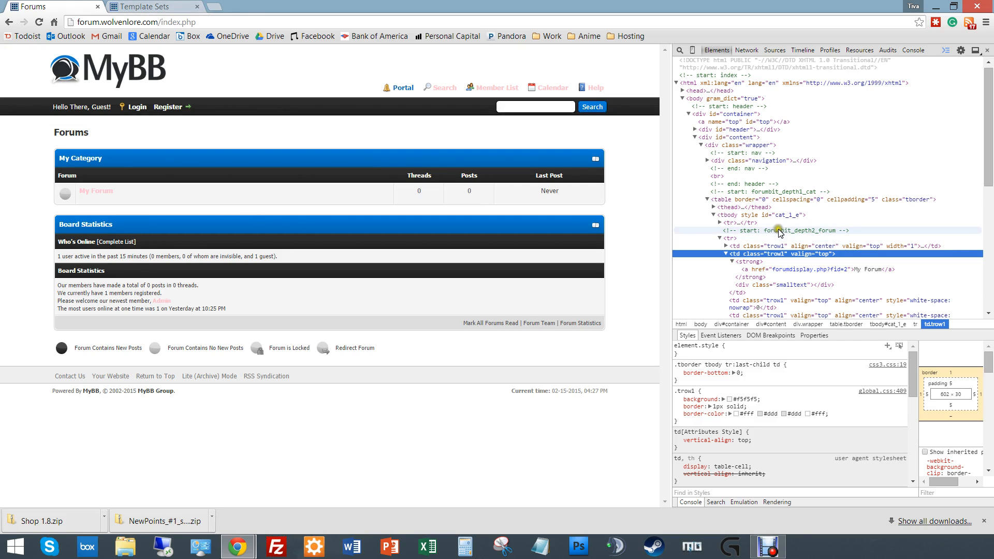
left_click(153, 6)
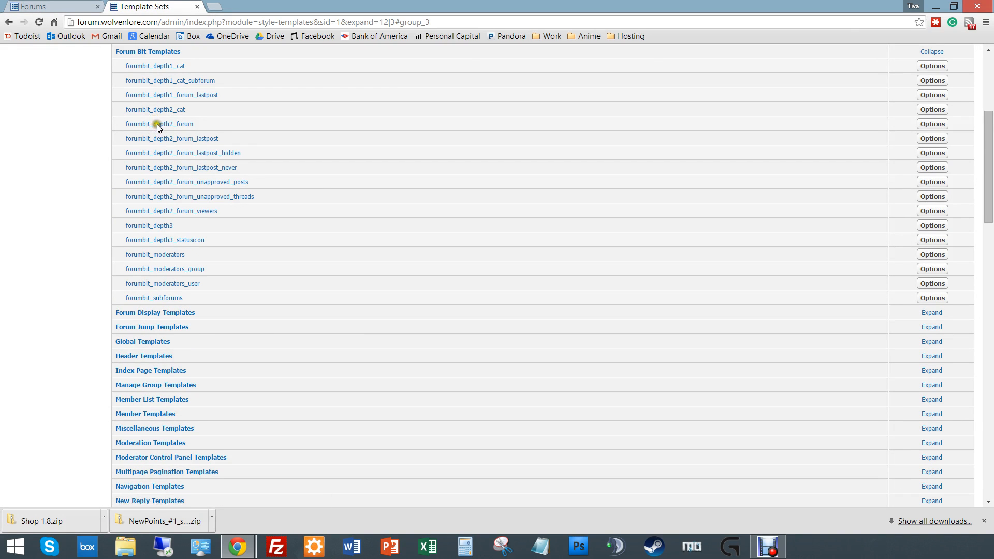
Bring up forumbit_depth2_forum in the Edit Template page with the edit point after the forum name.
left_click(158, 123)
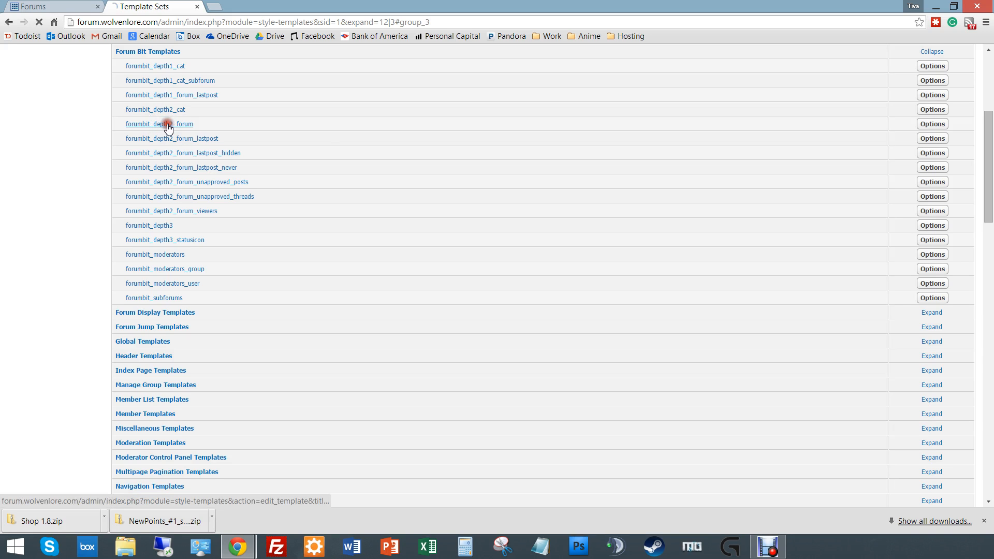
left_click(159, 123)
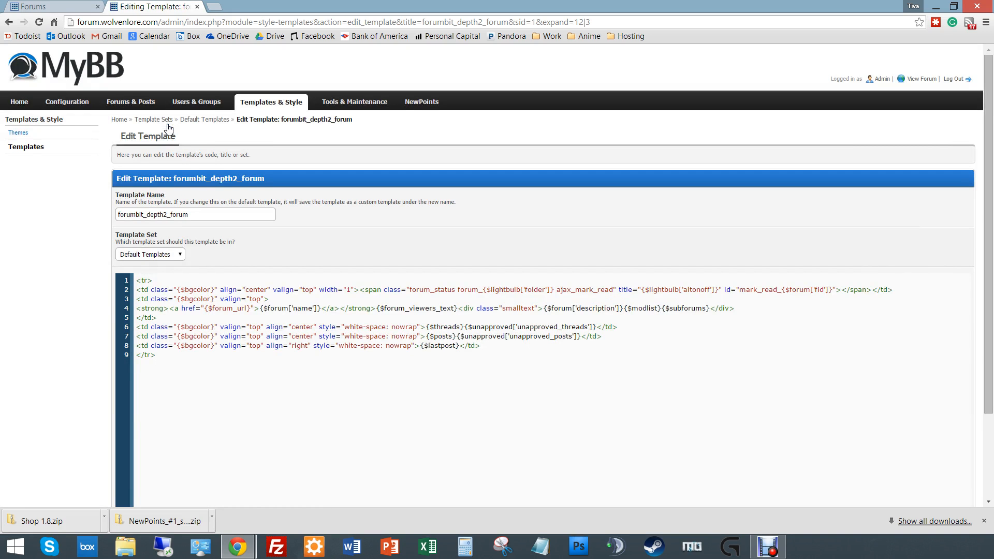
mouse_move(259, 310)
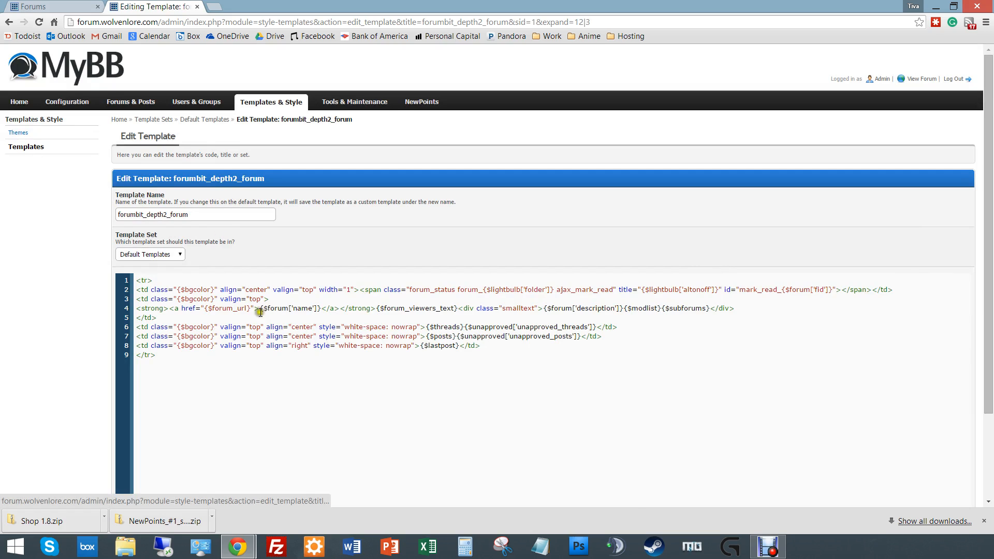
left_click(53, 6)
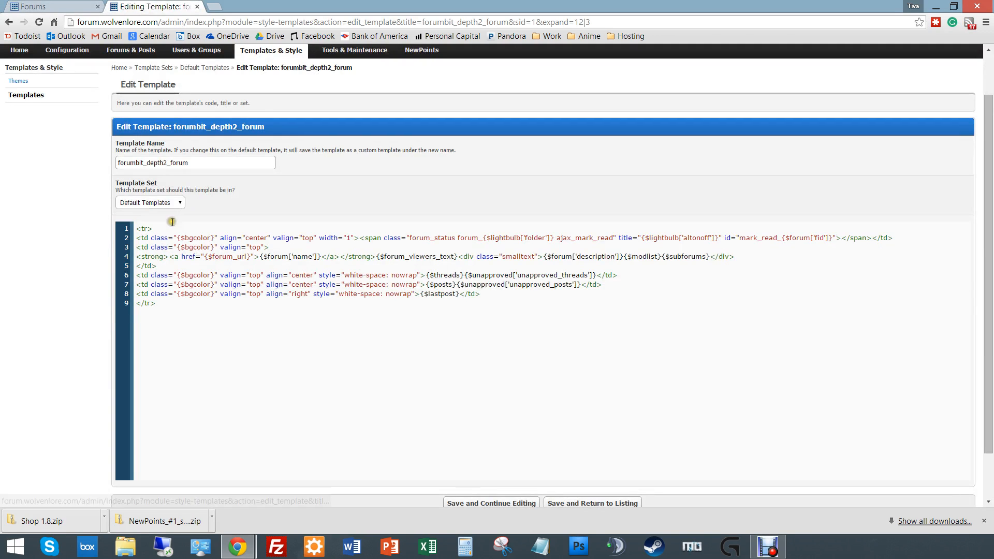
double_click(196, 238)
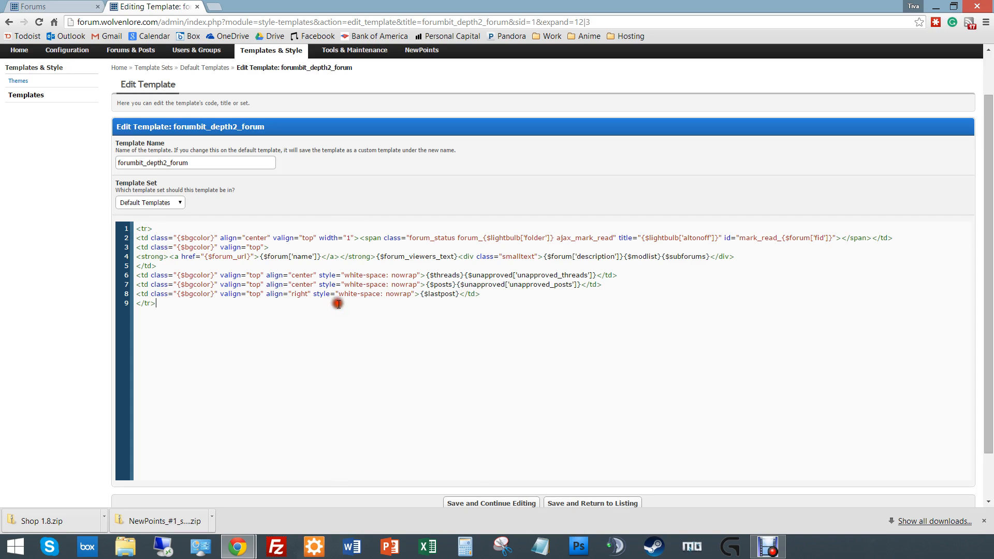
Save ' - I CAN EDIT THINGS!' after the forum name and check it beside My Forum on the front page.
left_click(51, 6)
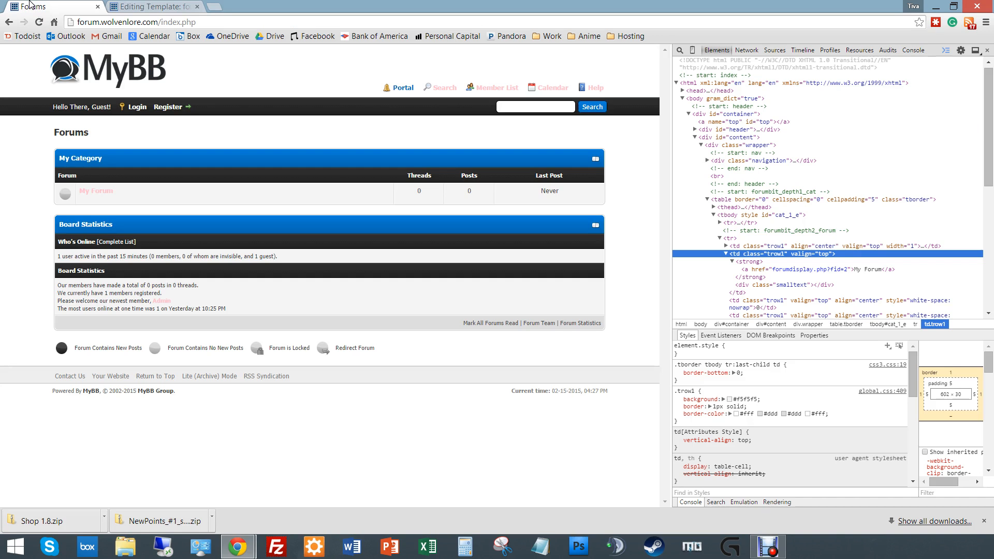
mouse_move(123, 80)
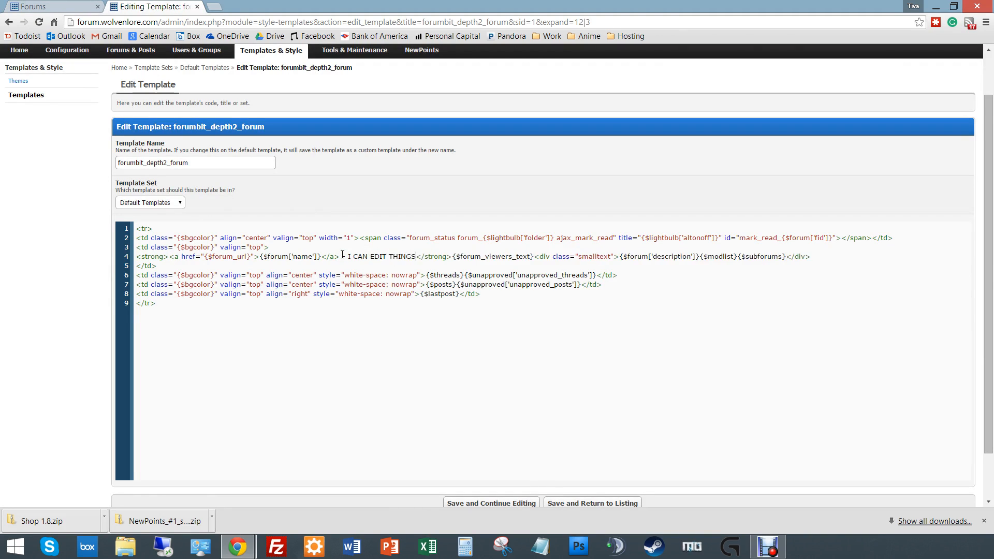
left_click(491, 503)
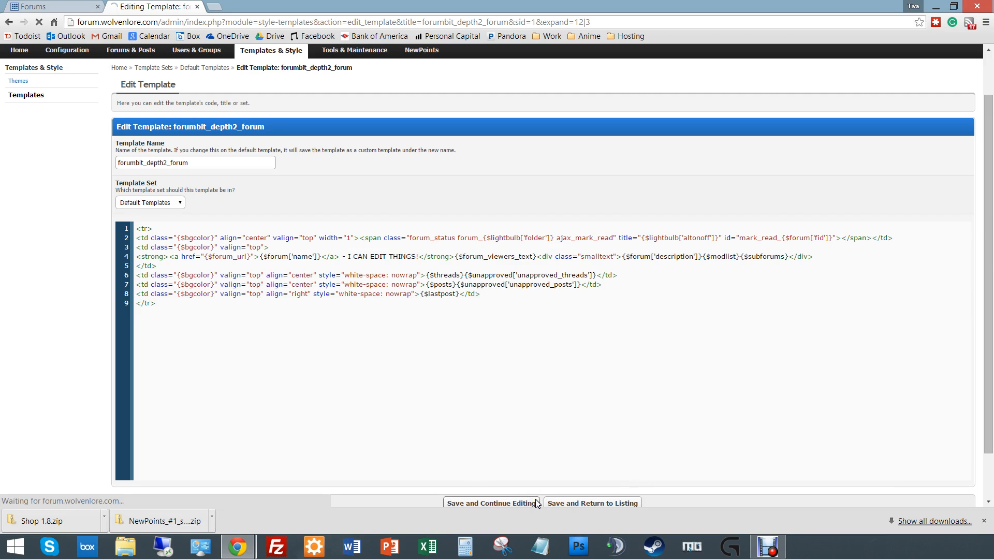
left_click(492, 503)
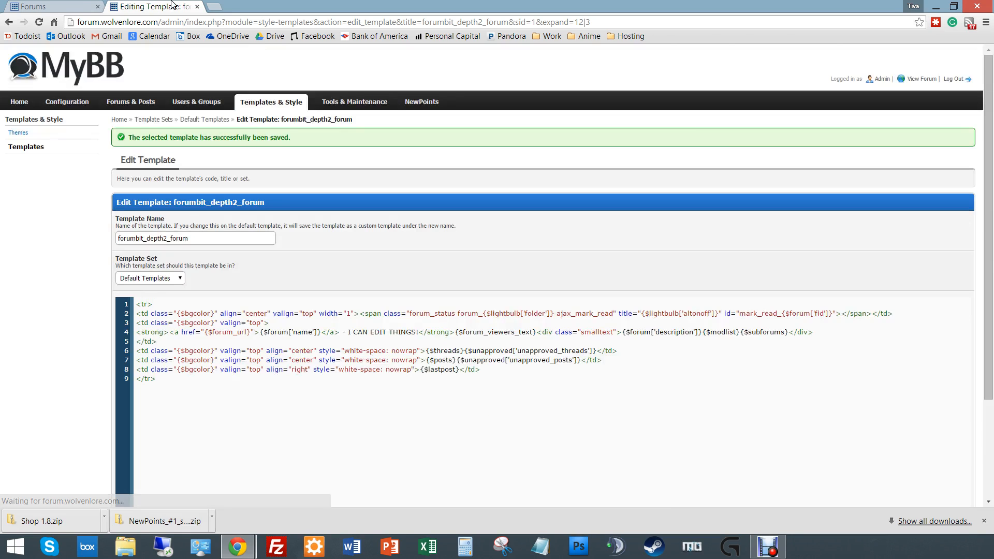
left_click(54, 6)
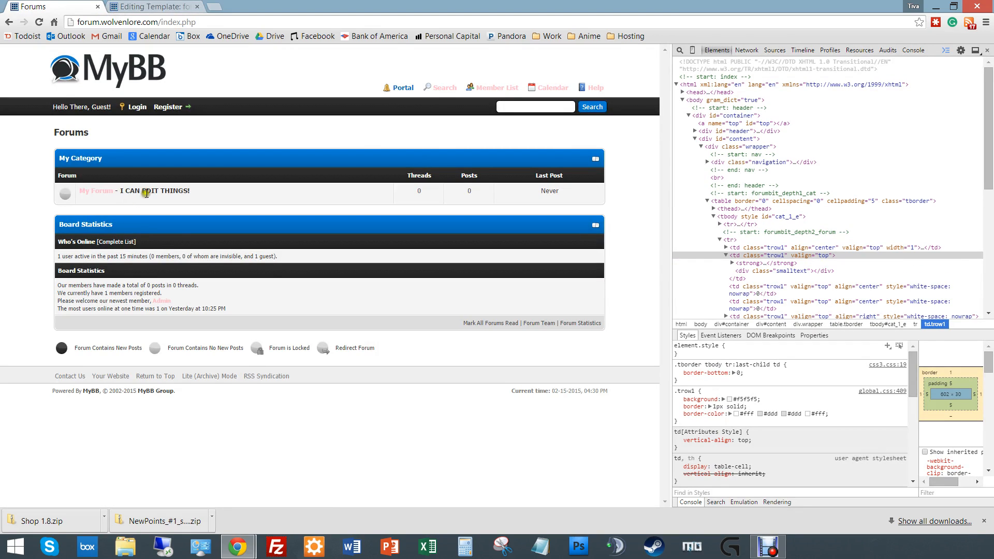
mouse_move(216, 209)
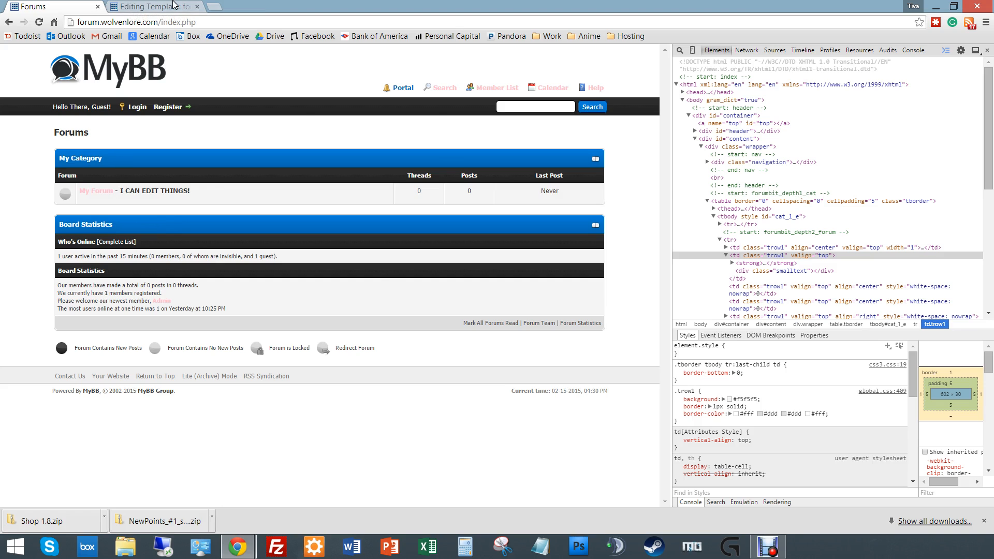
mouse_move(530, 205)
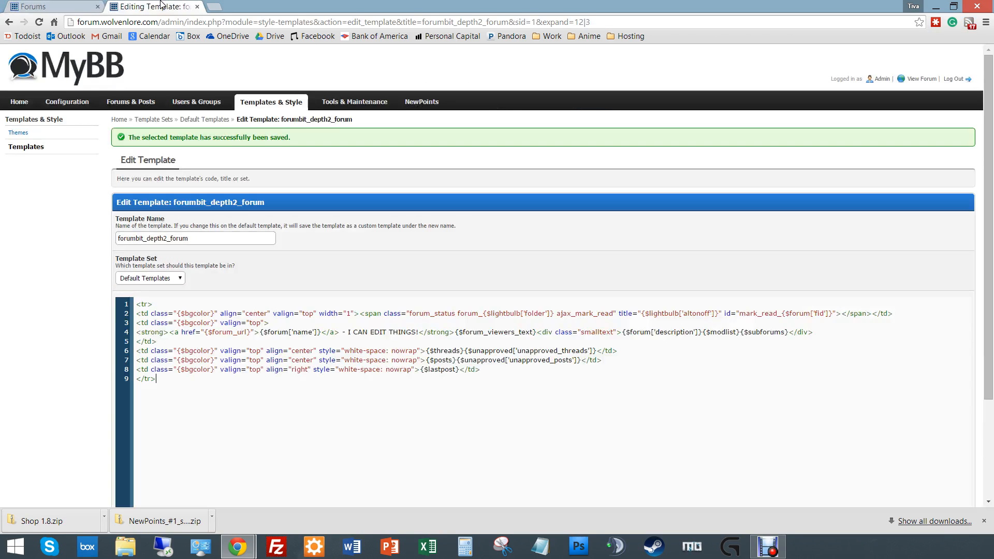
Inspect the Last Post 'Never' cell, revealing the forumbit_depth2_forum_lastpost_never template markup.
scroll("down", 3)
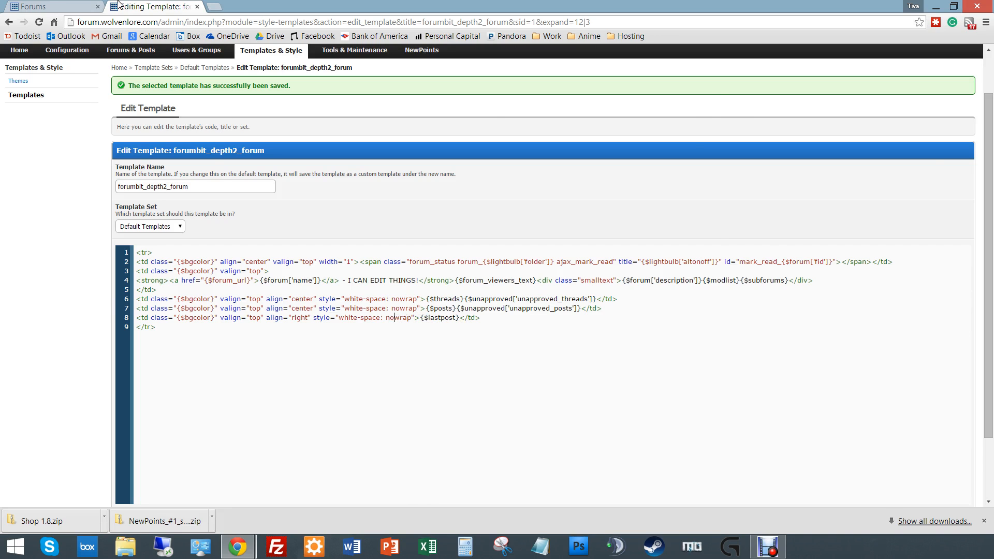
left_click(54, 7)
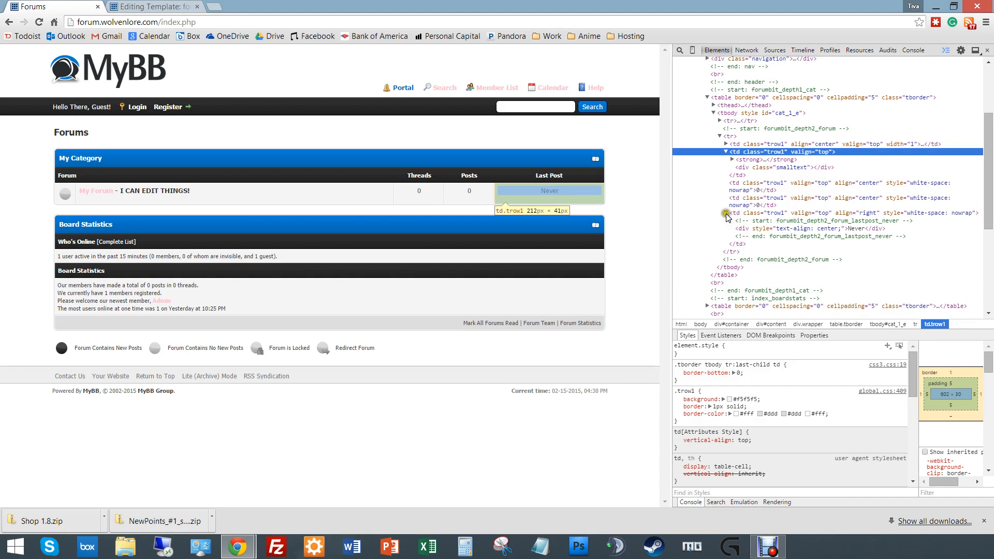
Return from the Forums tab to the Editing Template tab for forumbit_depth2_forum.
left_click(709, 212)
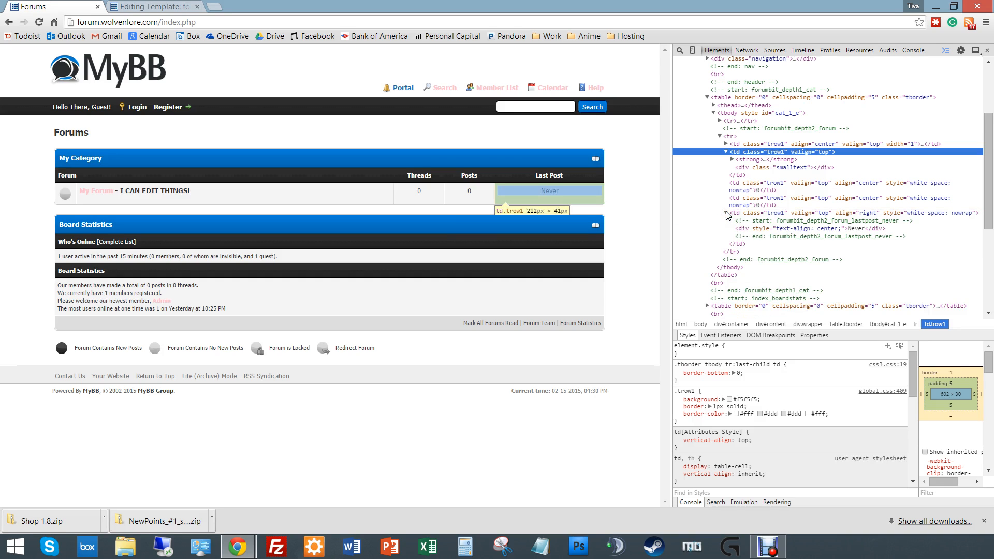
mouse_move(793, 220)
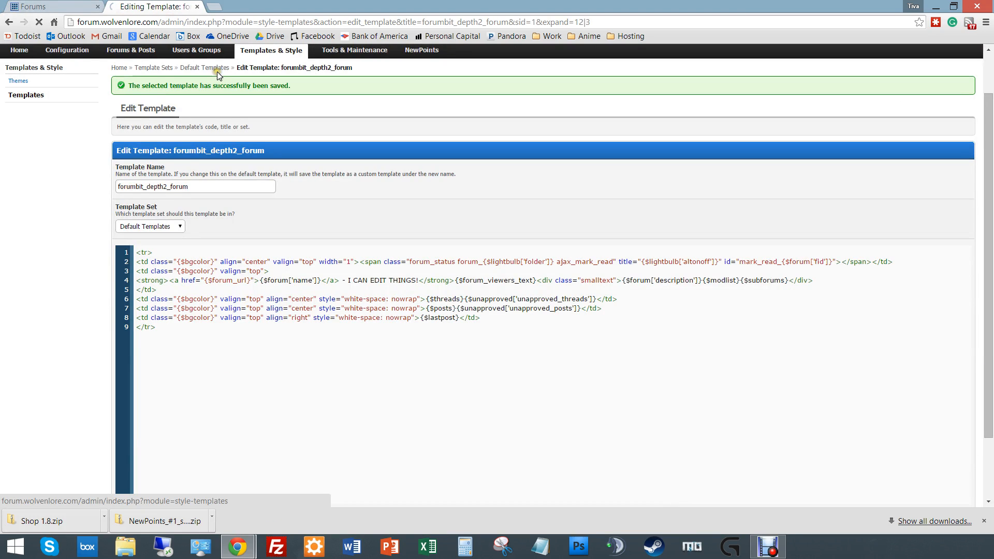
Return to Default Templates and load forumbit_depth2_forum_lastpost_never, with its centered Never div, in the editor.
left_click(204, 68)
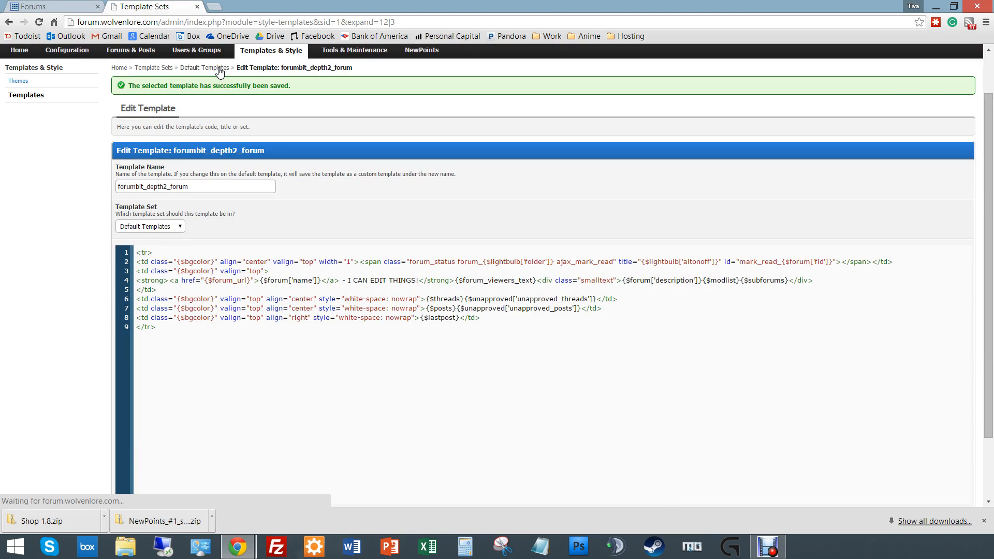
left_click(204, 68)
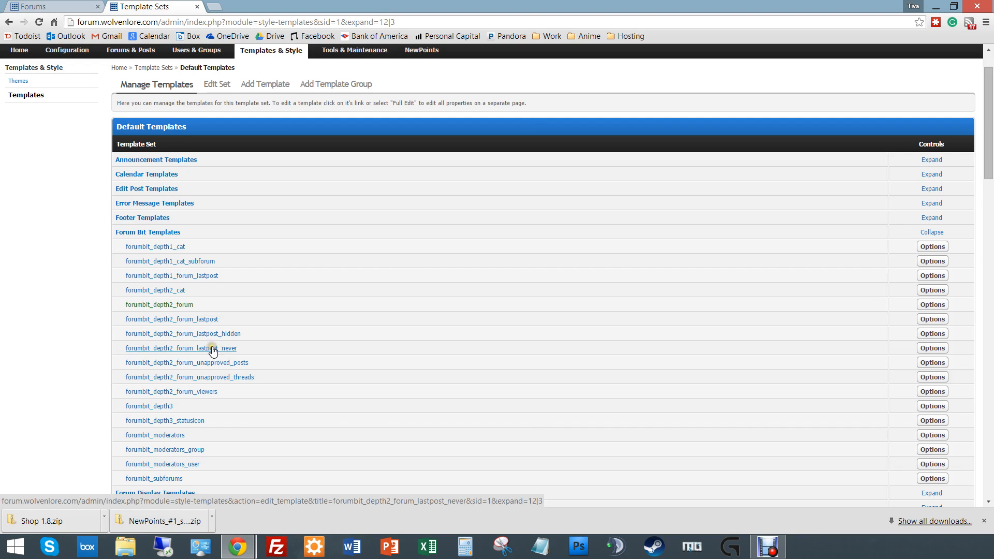
left_click(180, 347)
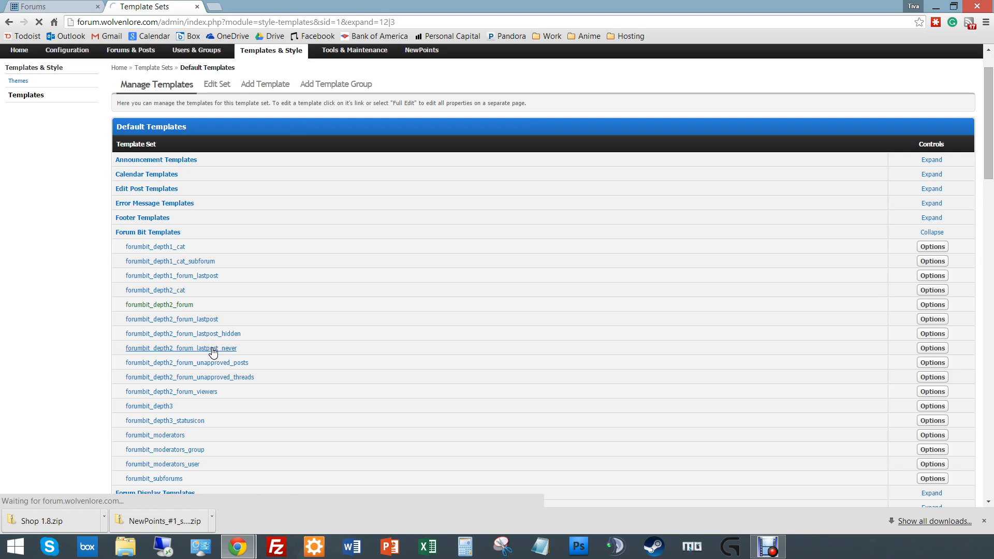
left_click(180, 348)
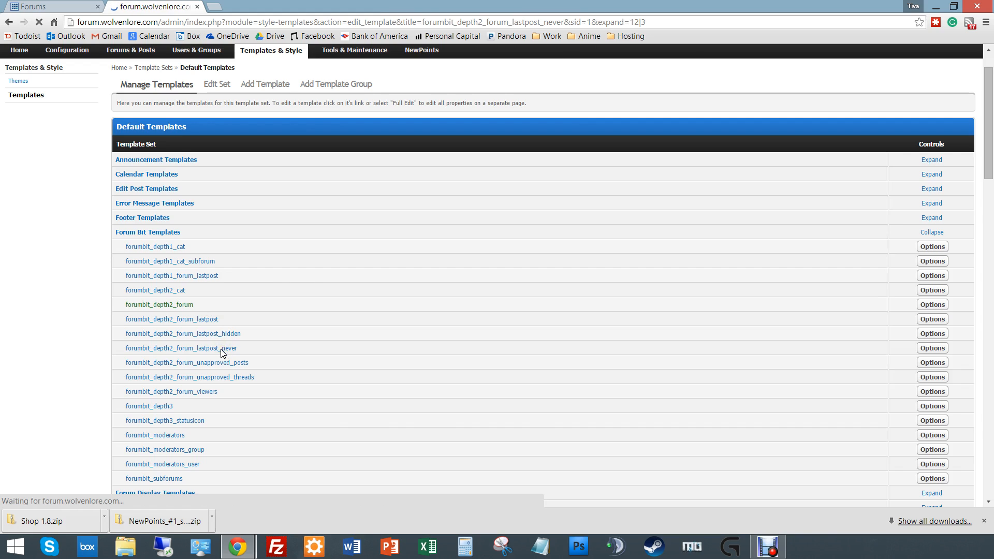
left_click(181, 347)
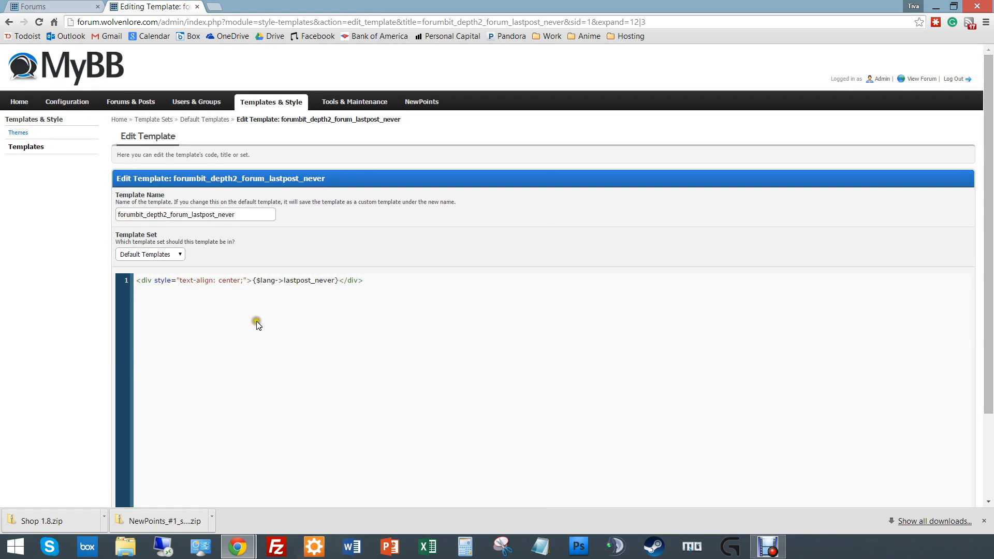
scroll("down", 3)
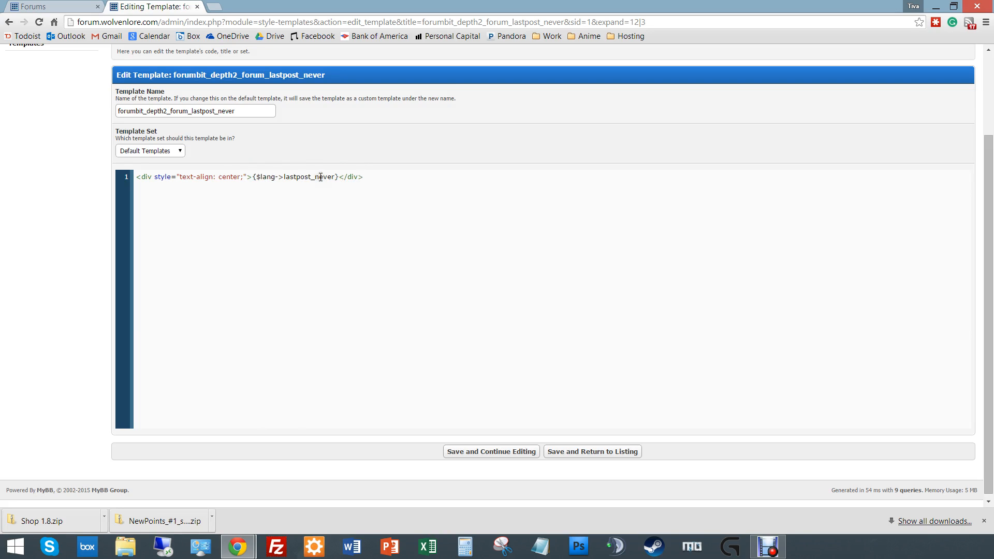
left_click(260, 176)
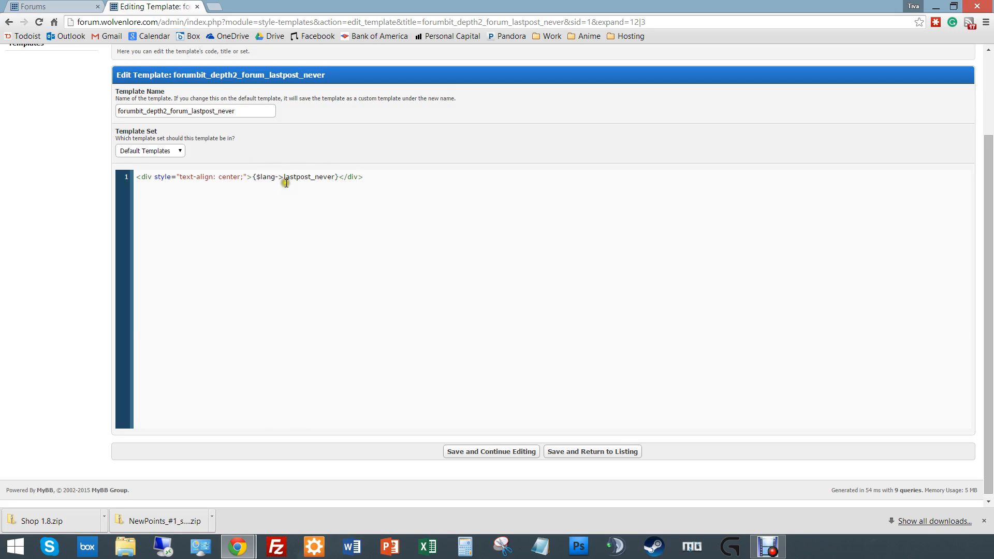
mouse_move(323, 180)
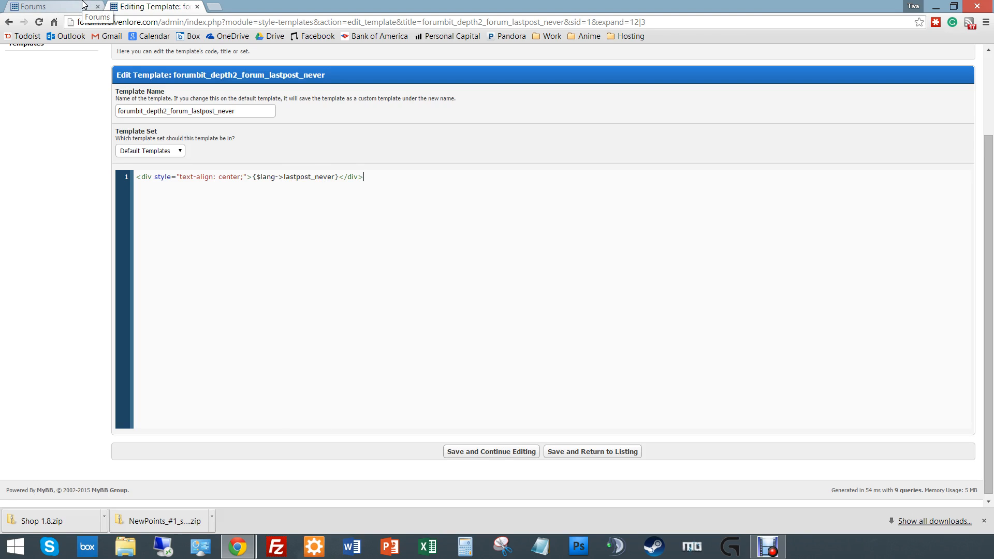
mouse_move(85, 9)
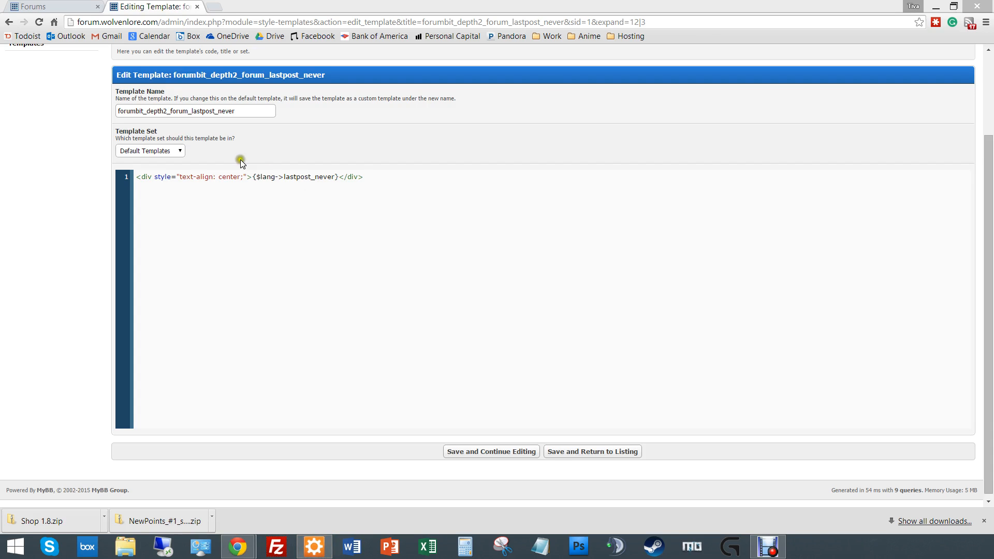
left_click(51, 6)
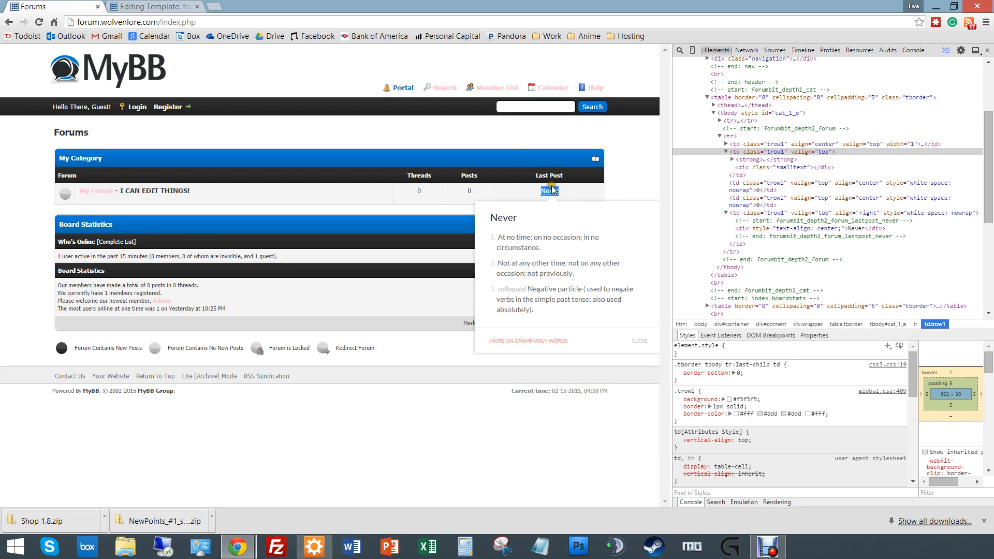
left_click(149, 6)
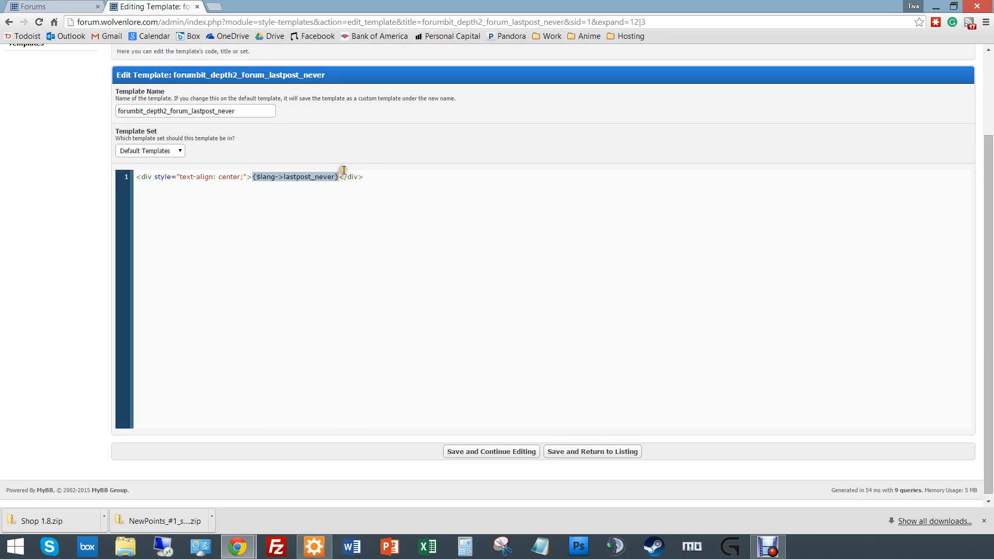
type("BNL:ERsdbvljs")
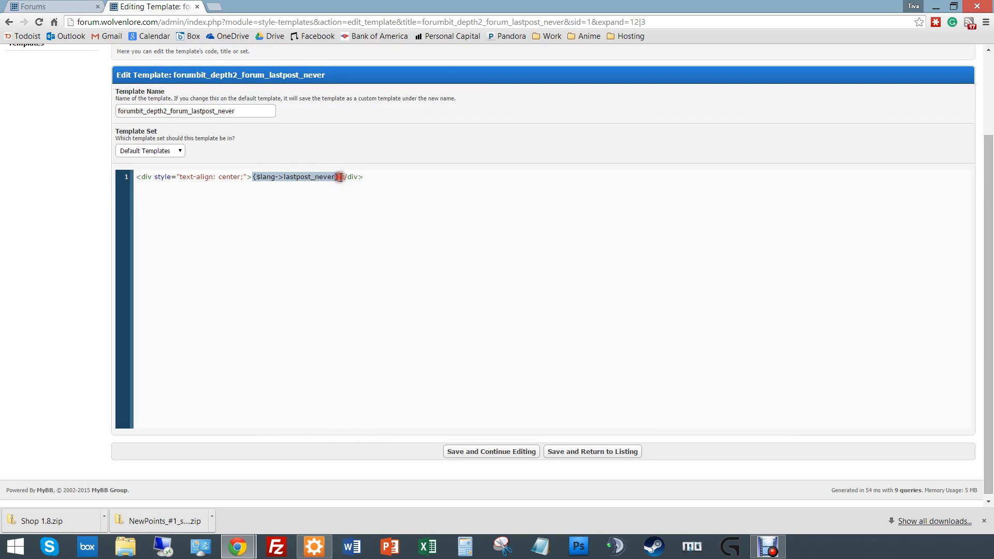
type("Never")
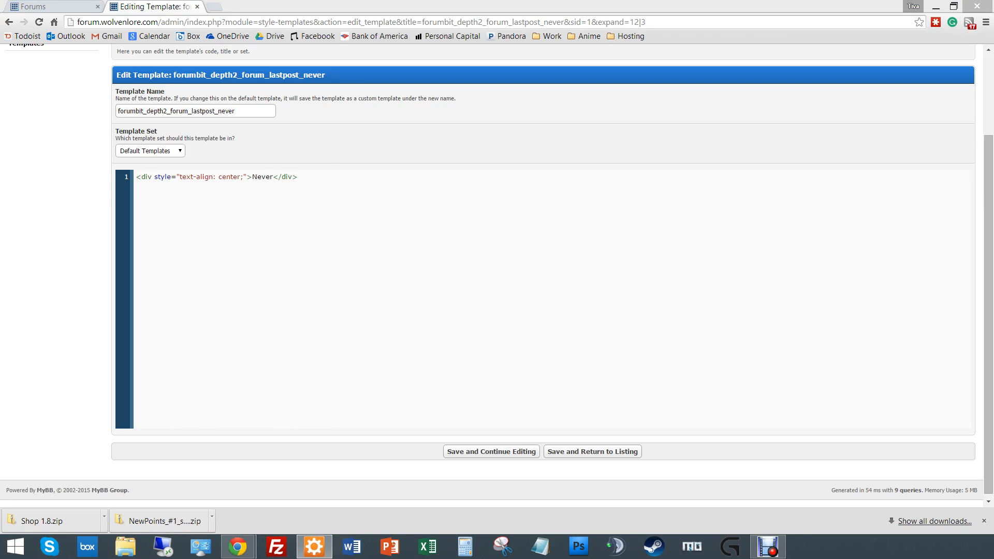
double_click(261, 176)
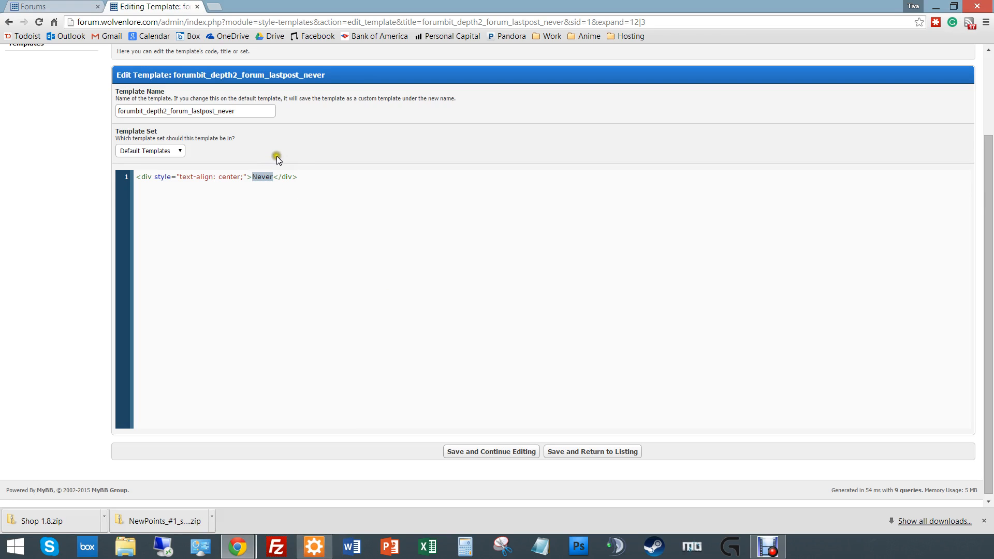
type("{$lang->lastpost_never}")
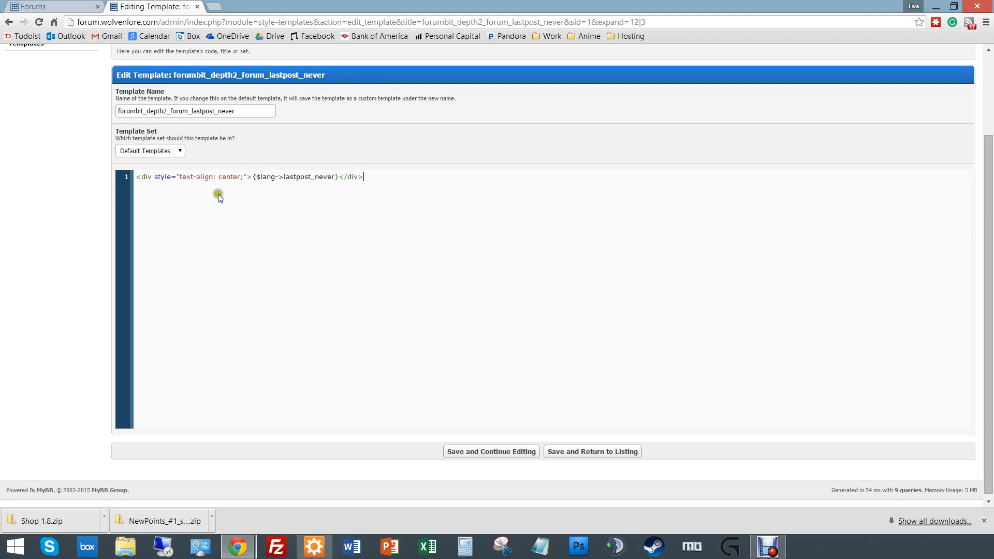
mouse_move(303, 173)
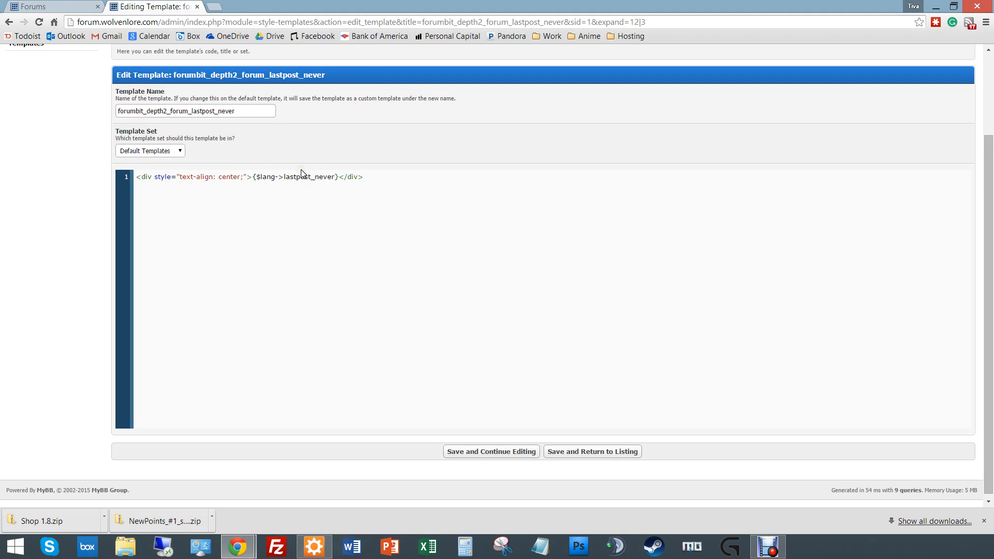
left_click(259, 178)
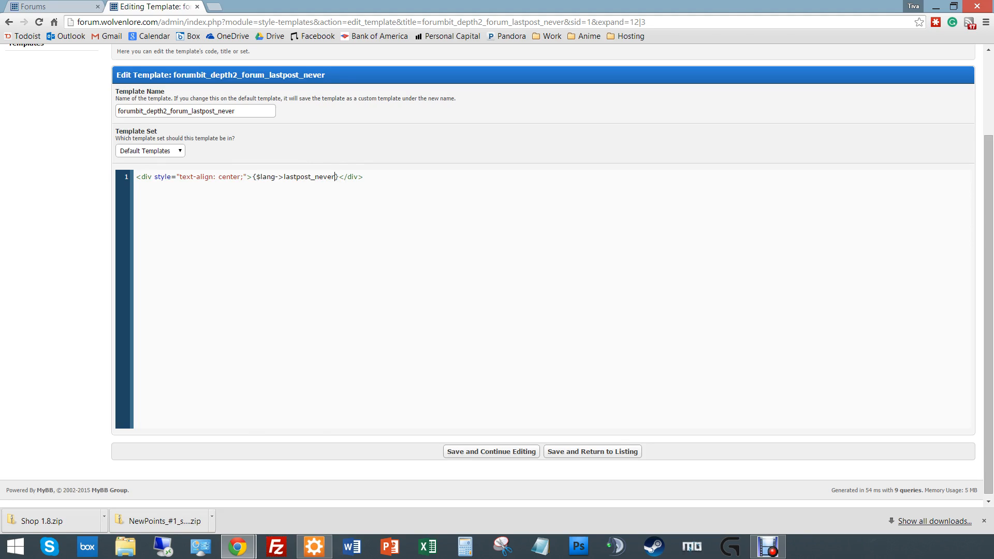
type("}")
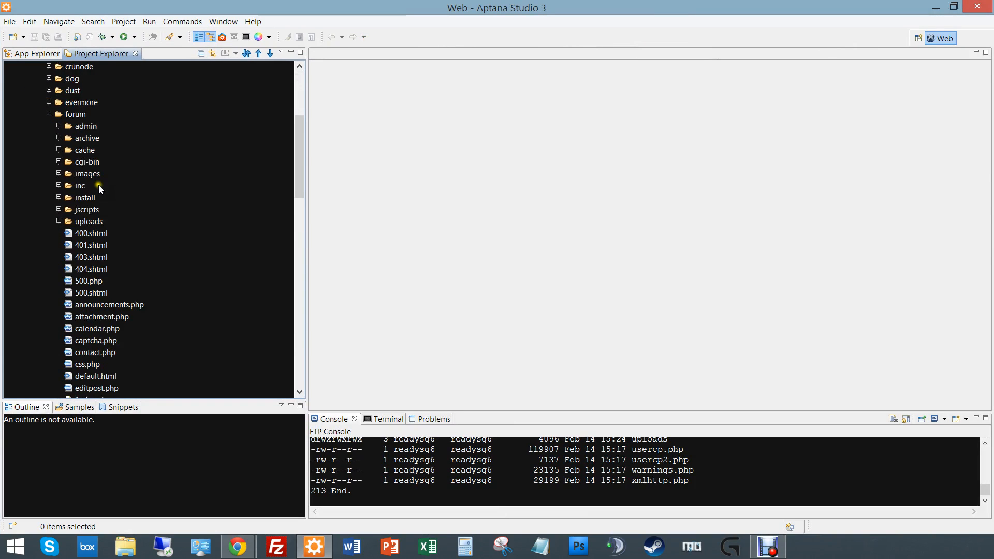
Expand the forum project down through inc > languages > english to list its language files.
left_click(85, 90)
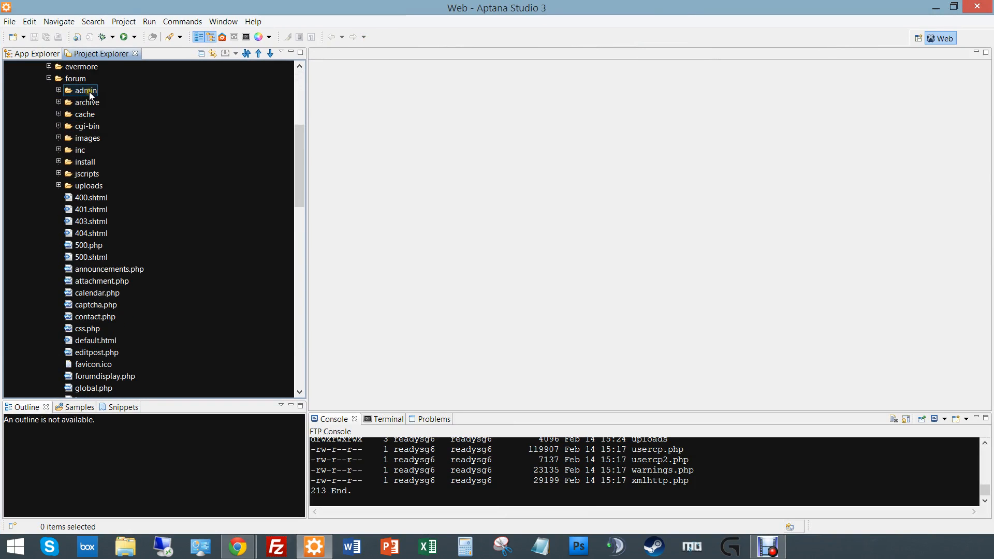
left_click(94, 341)
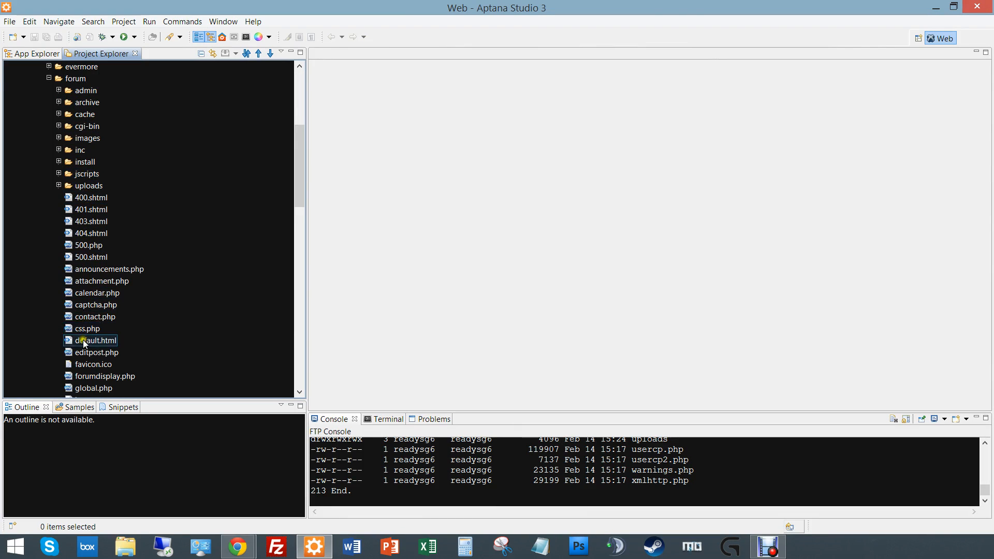
mouse_move(110, 256)
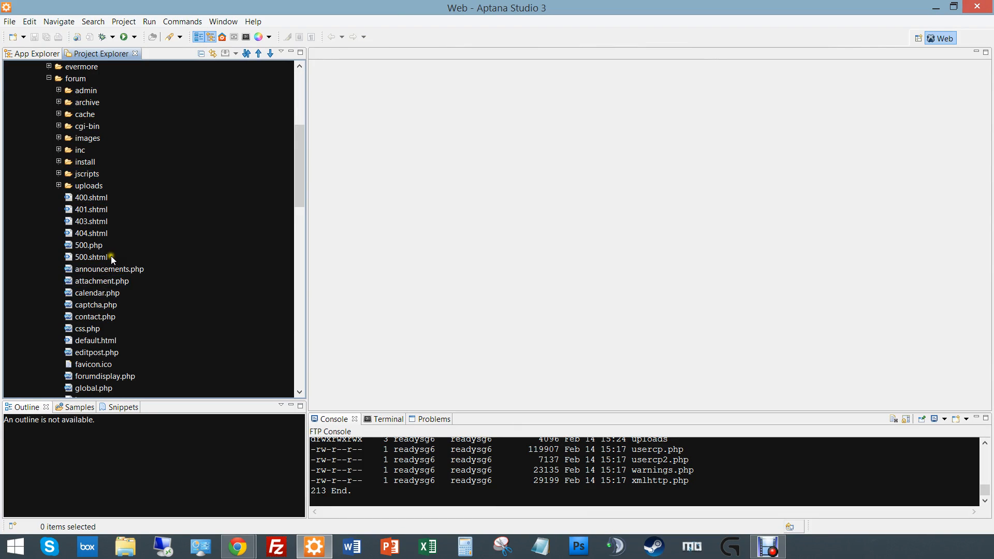
mouse_move(57, 158)
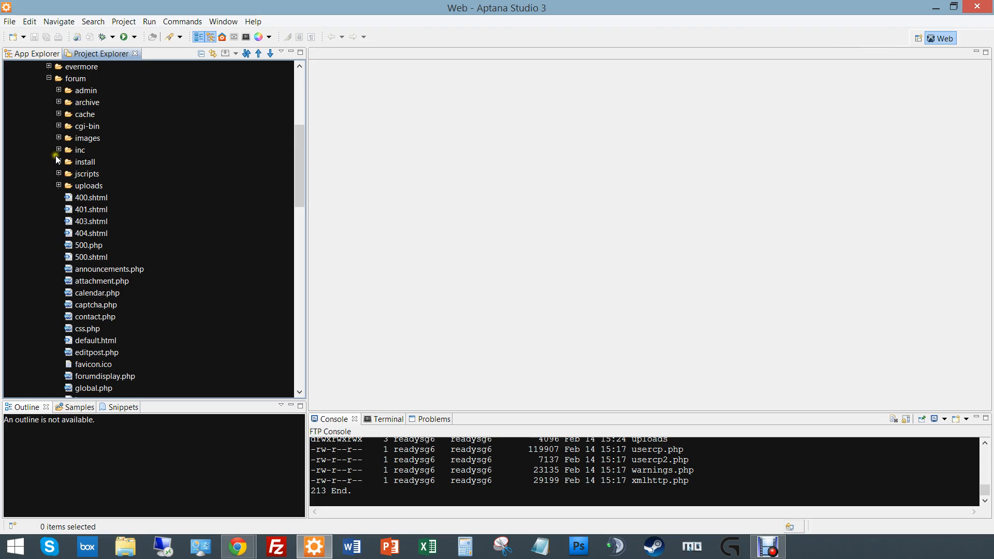
left_click(58, 150)
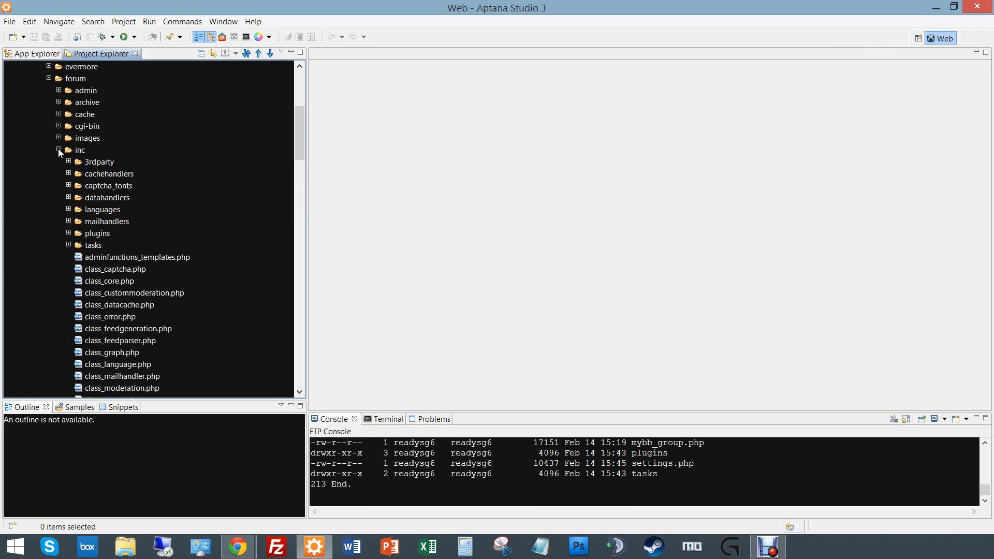
left_click(69, 209)
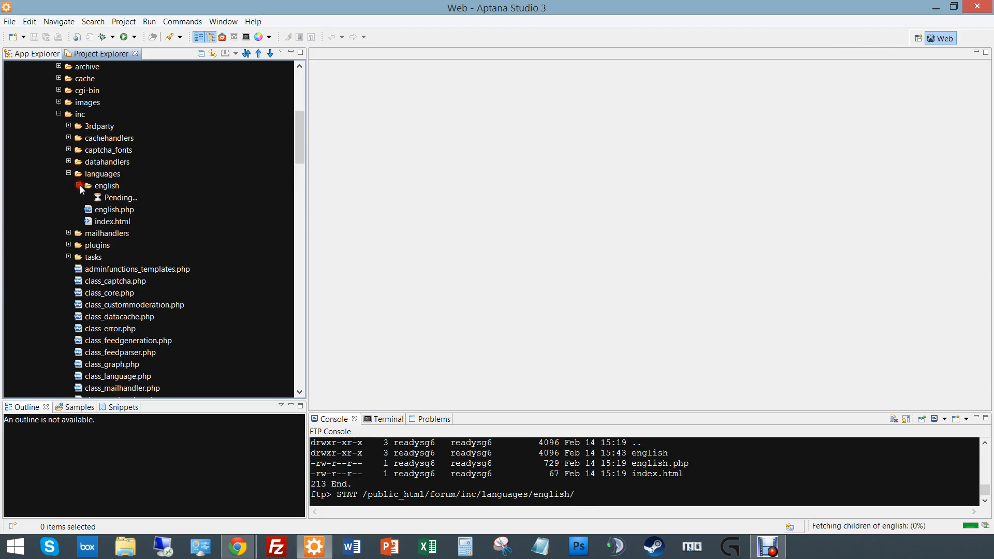
left_click(78, 185)
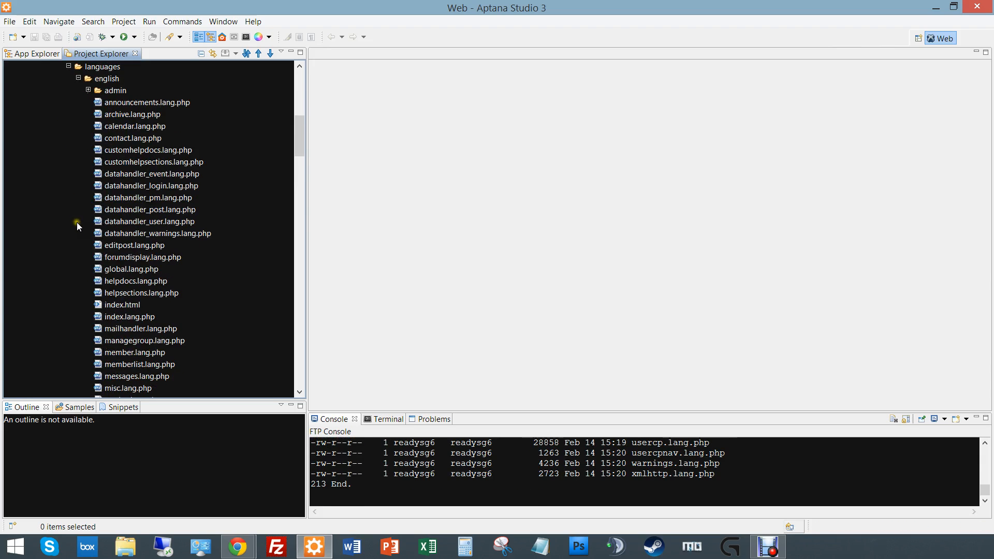
mouse_move(247, 344)
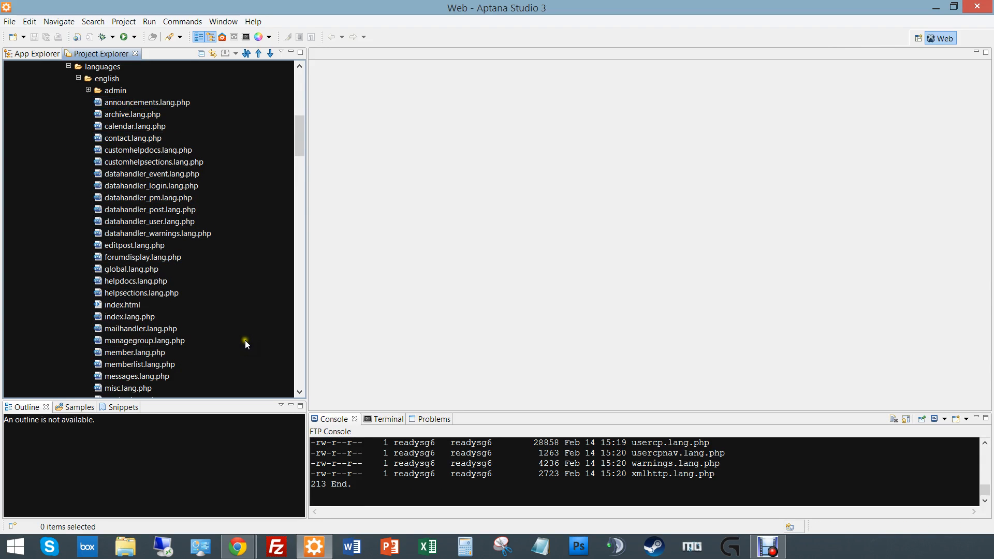
Locate forumdisplay.lang.php in the english folder and start opening it in the editor.
scroll("down", 3)
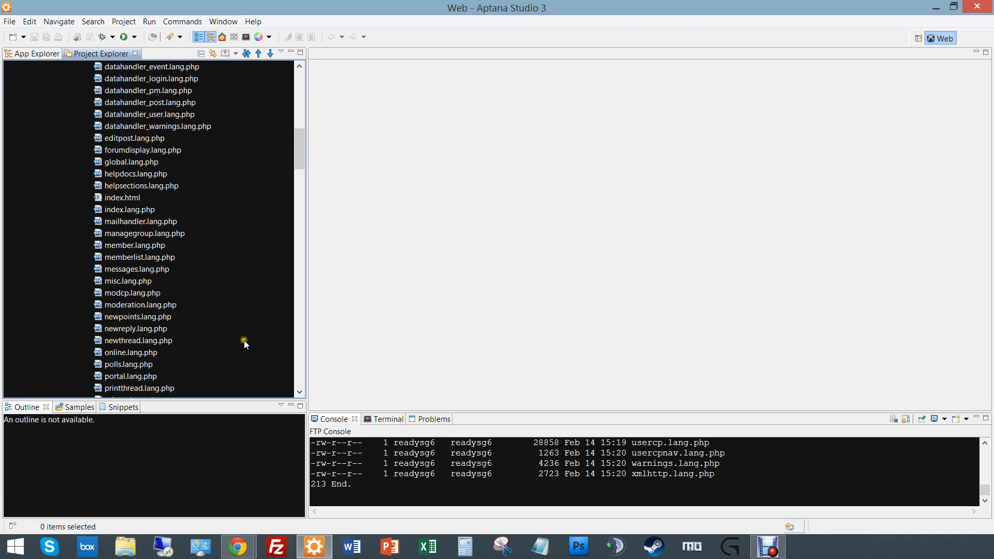
scroll("down", 3)
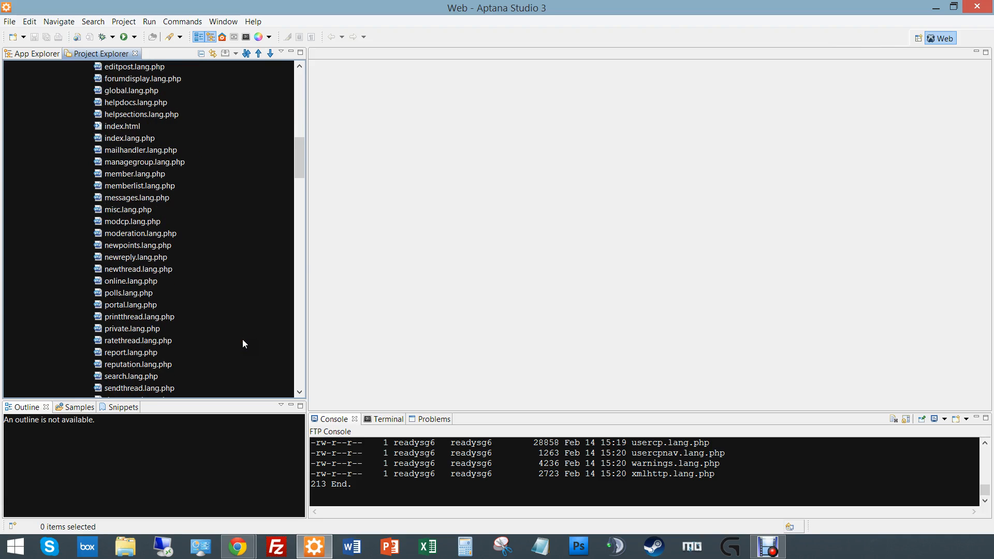
scroll("down", 3)
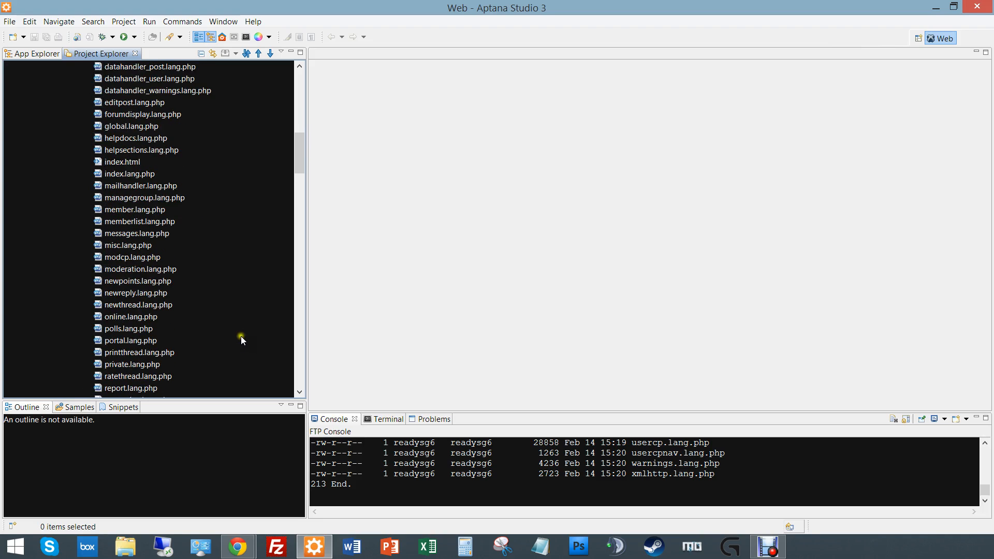
double_click(142, 114)
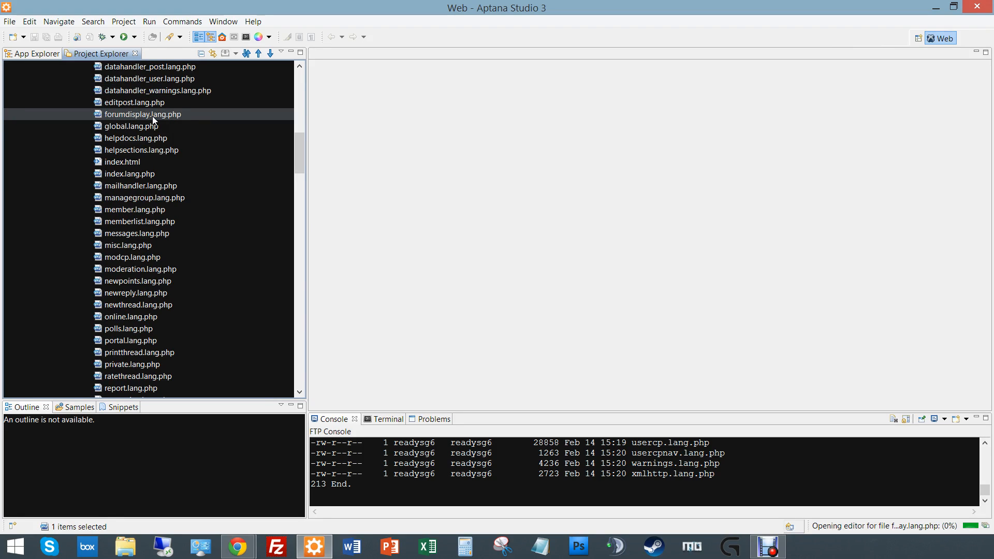
mouse_move(188, 231)
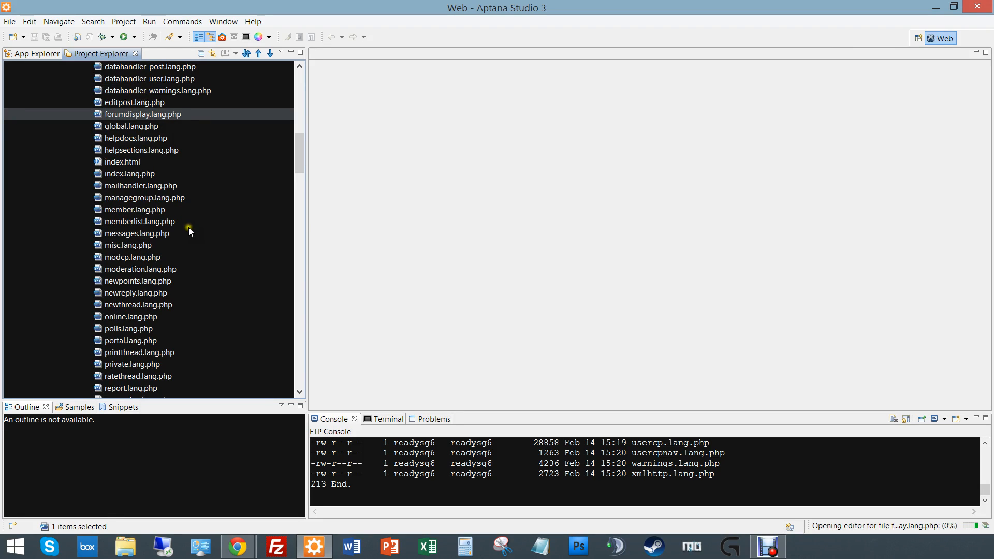
mouse_move(164, 93)
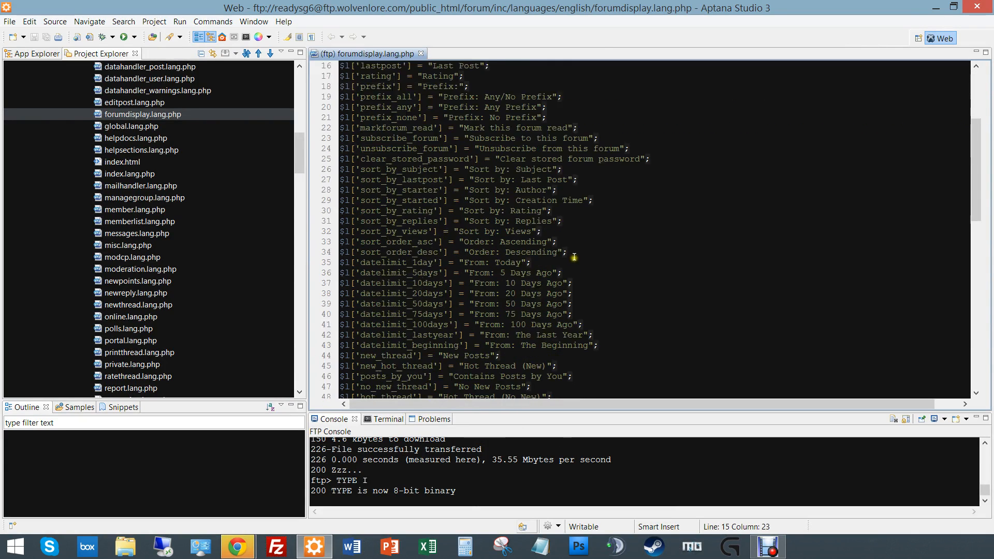
Review the $l language strings of forumdisplay.lang.php such as post_thread and rating.
scroll("down", 3)
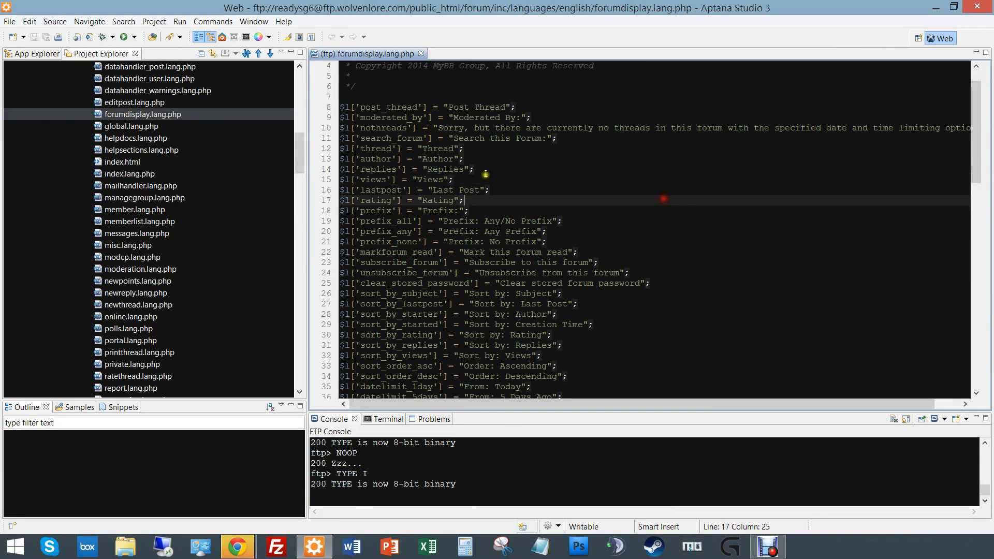
mouse_move(409, 152)
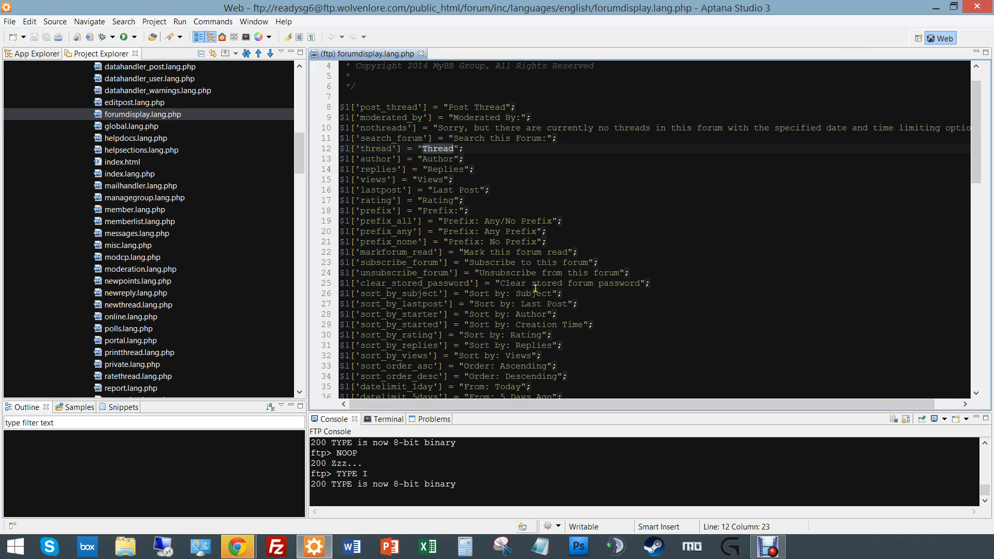
Search the file for 'lastpost', landing on sort_by_lastpost, and review the sort and date-limit strings below it.
type("never")
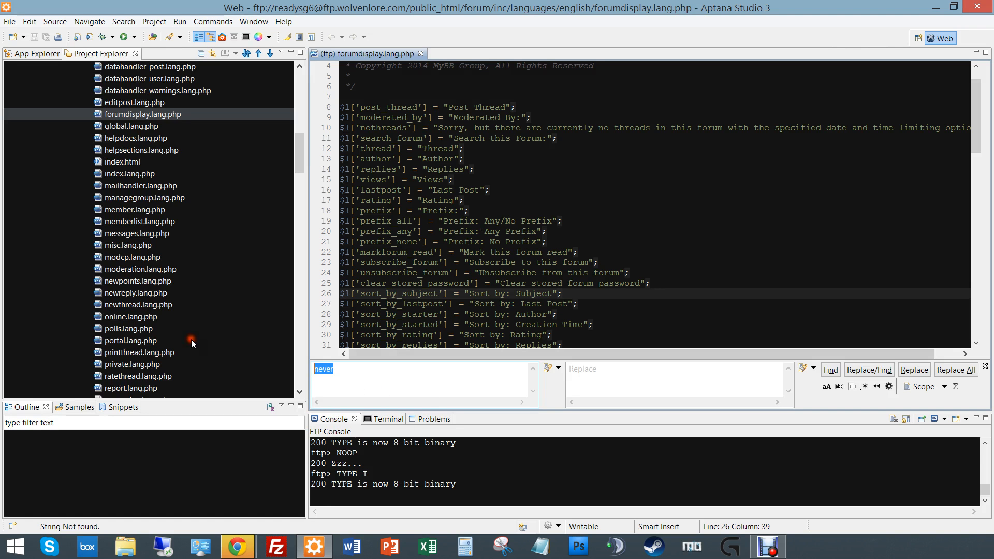
type("lastpost")
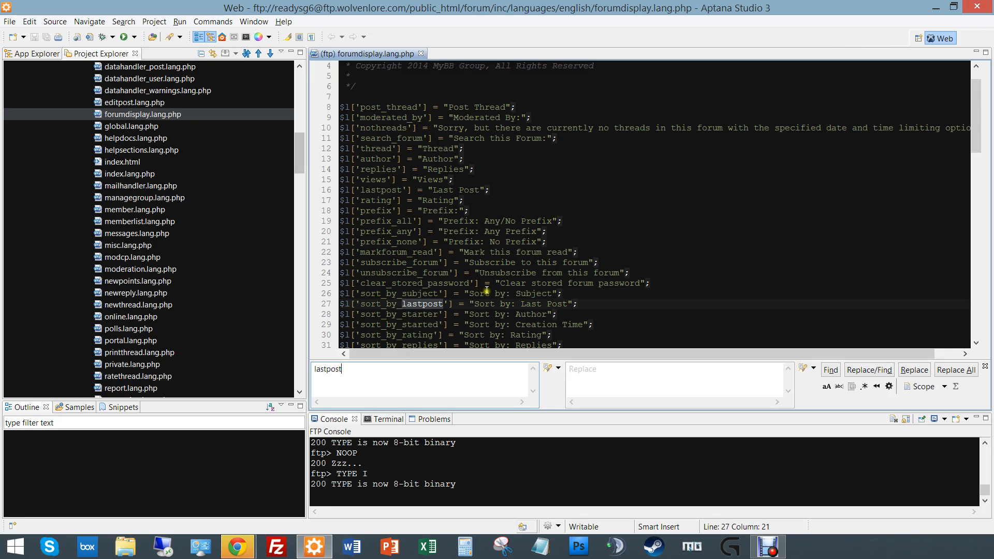
left_click(496, 303)
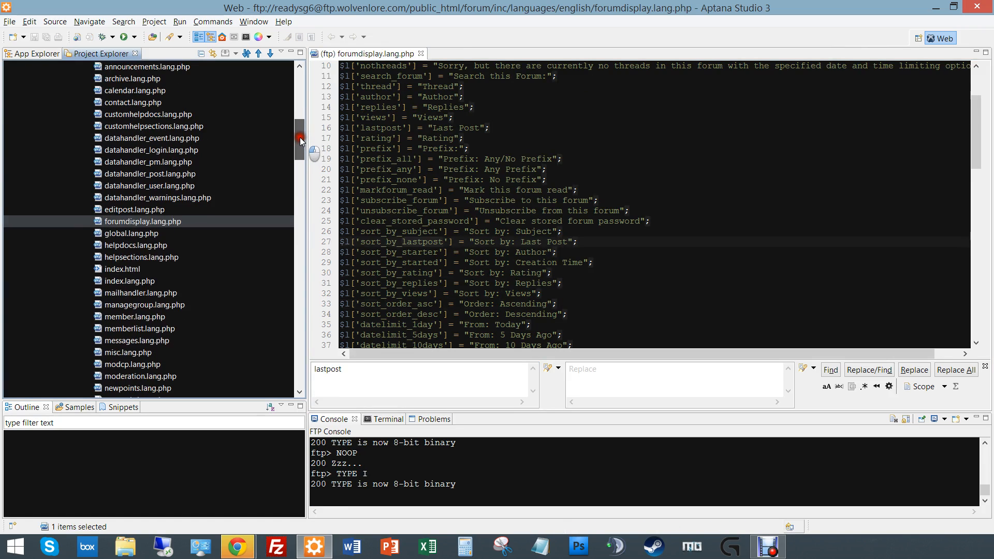
scroll("down", 3)
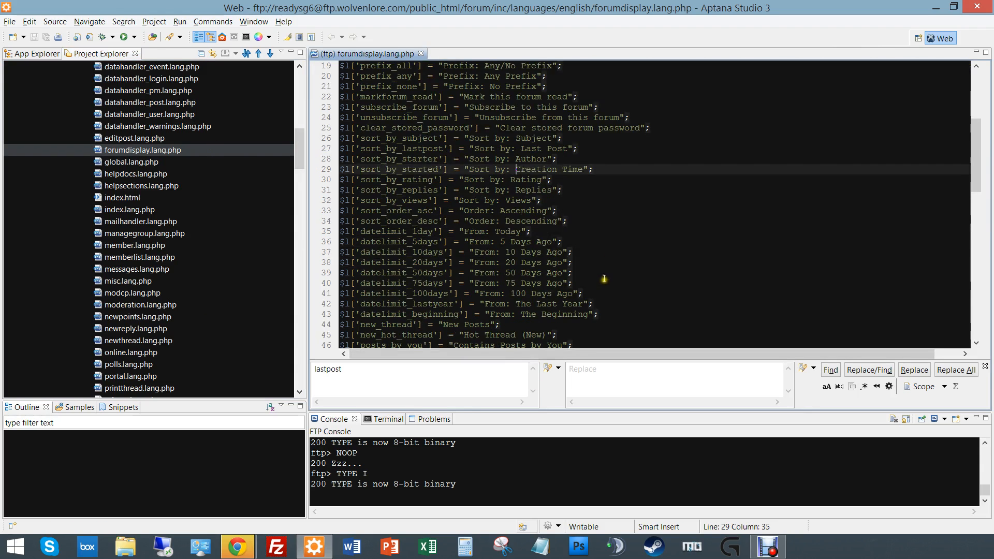
scroll("down", 3)
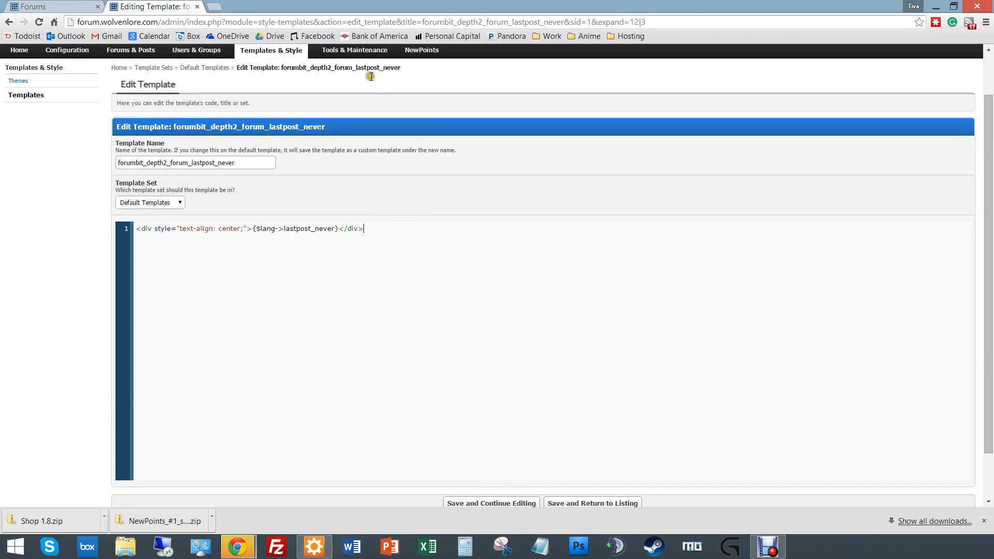
Return from the lastpost_never template to the Default Templates list with Forum Bit Templates expanded.
left_click(9, 21)
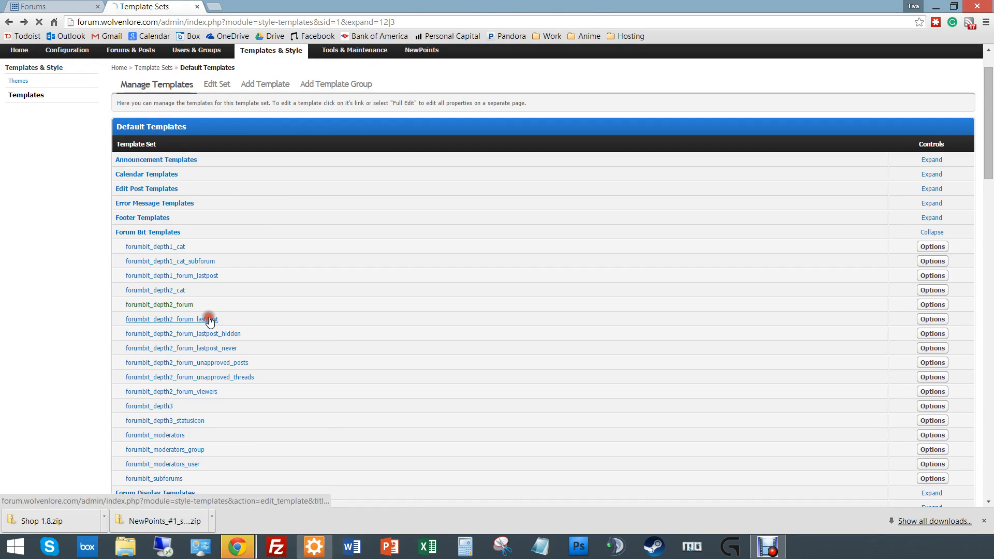
Load forumbit_depth2_forum_lastpost and highlight its $lang->by and $lastpost_profilelink variables.
left_click(171, 318)
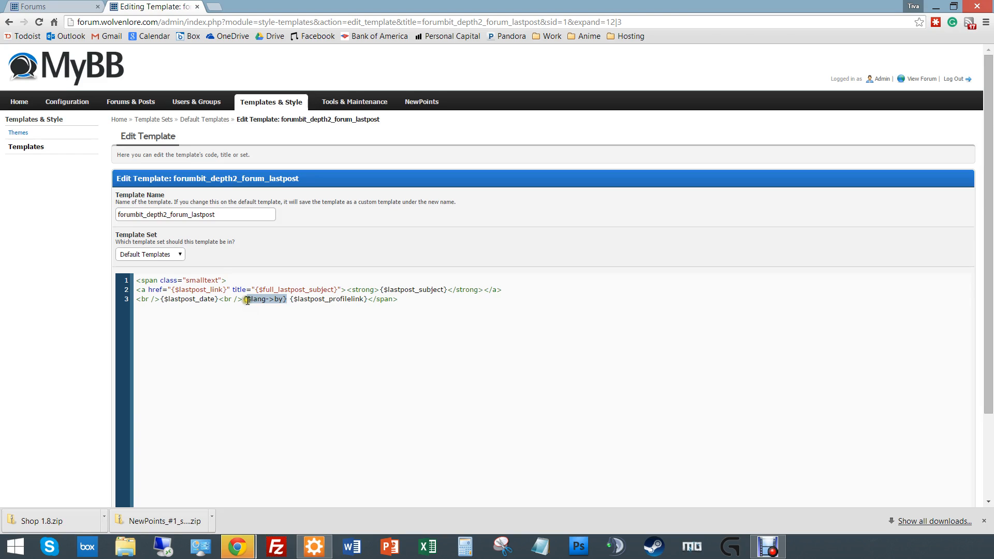
double_click(331, 298)
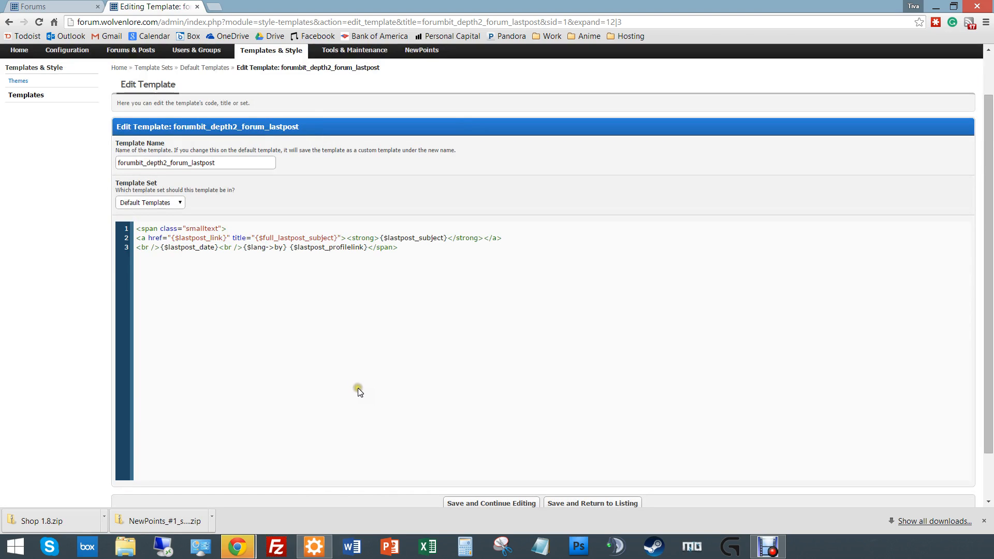
mouse_move(359, 391)
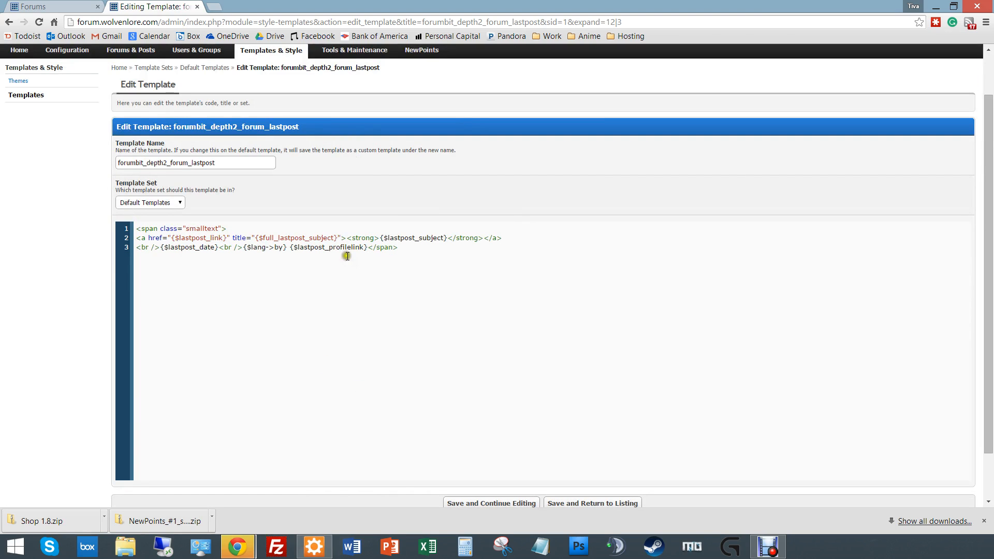
double_click(326, 247)
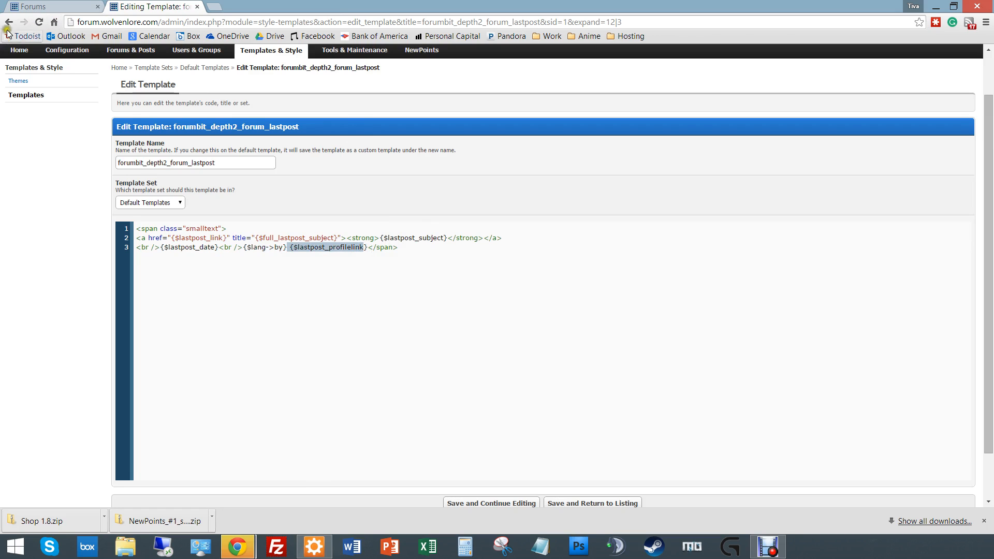
mouse_move(10, 22)
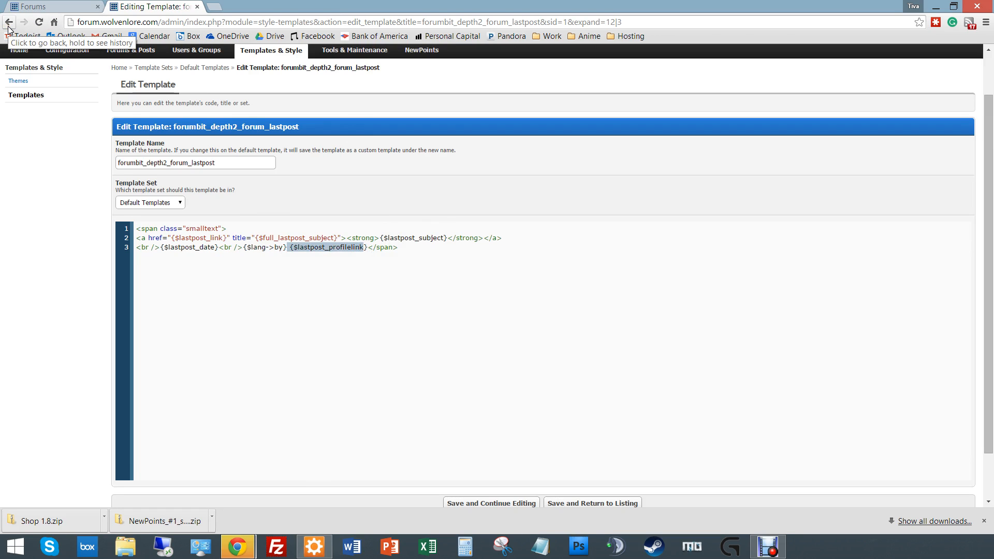
Go back to the template list, then inspect the Never last-post text on the forum front page.
left_click(9, 22)
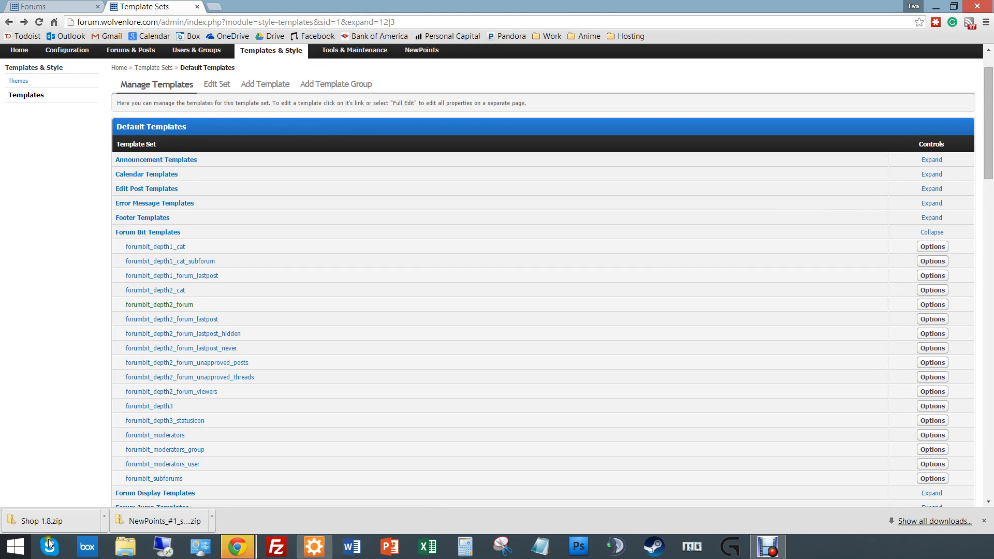
scroll("down", 3)
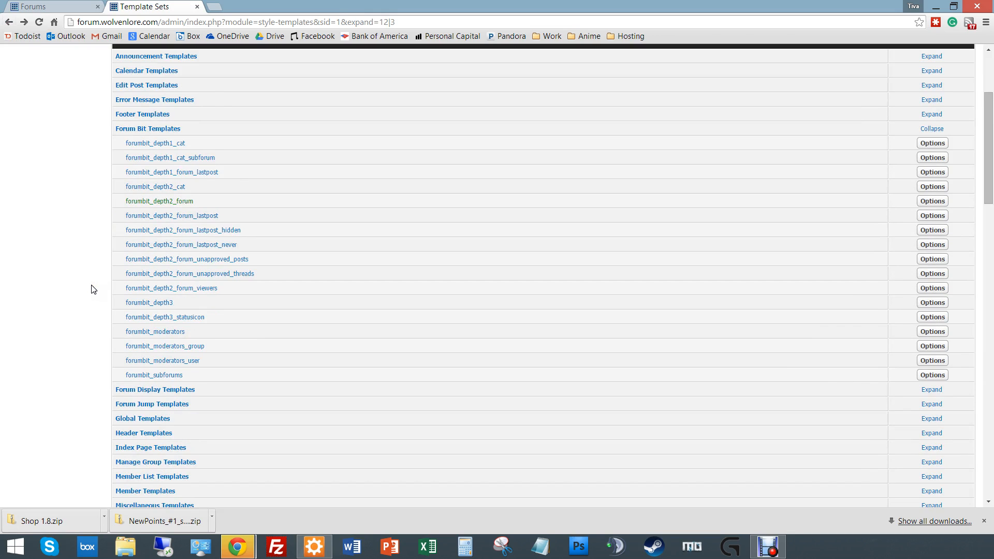
mouse_move(165, 346)
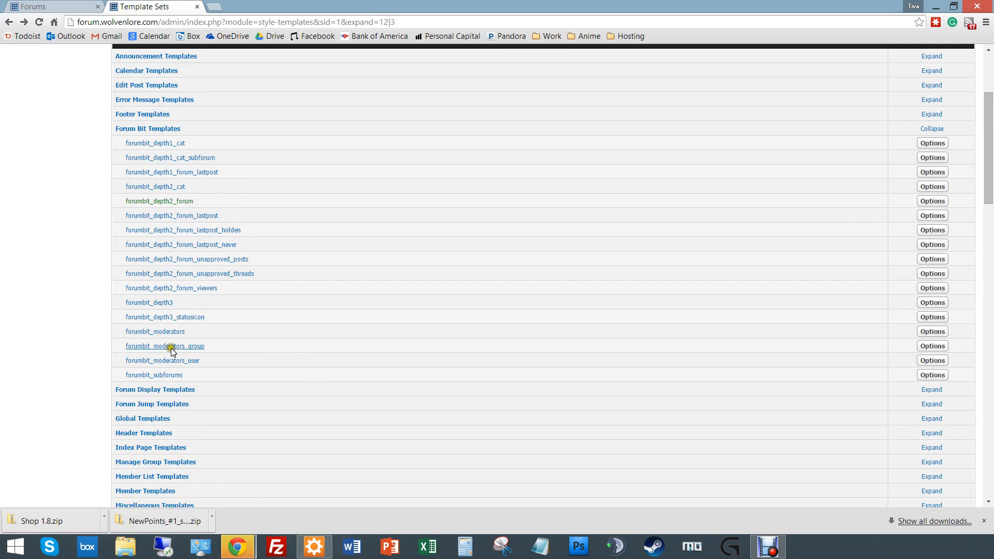
mouse_move(126, 482)
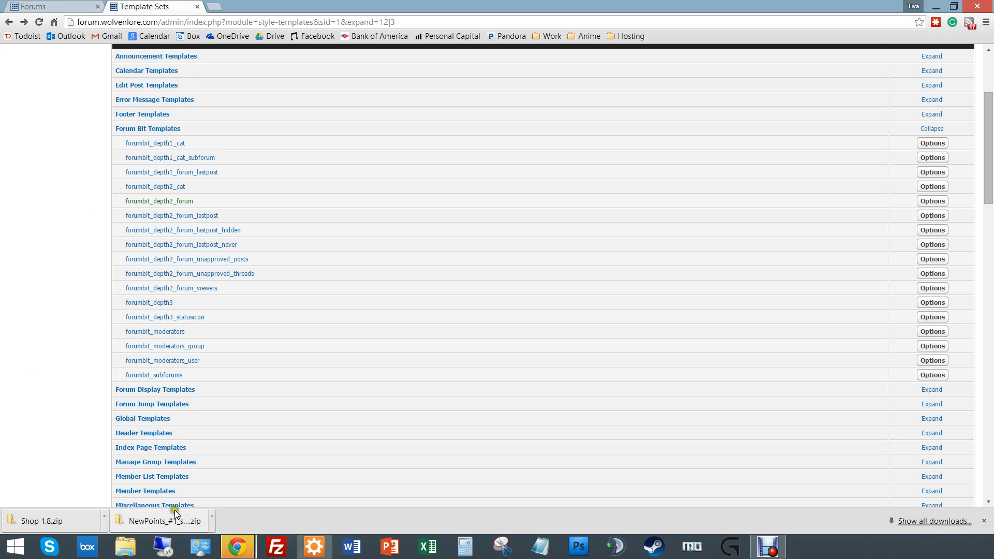
scroll("down", 3)
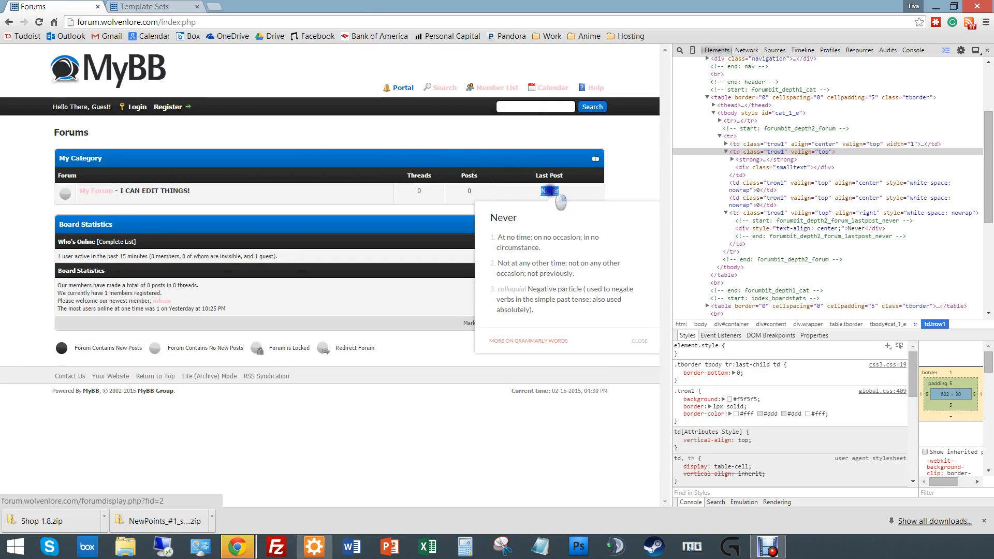
right_click(549, 191)
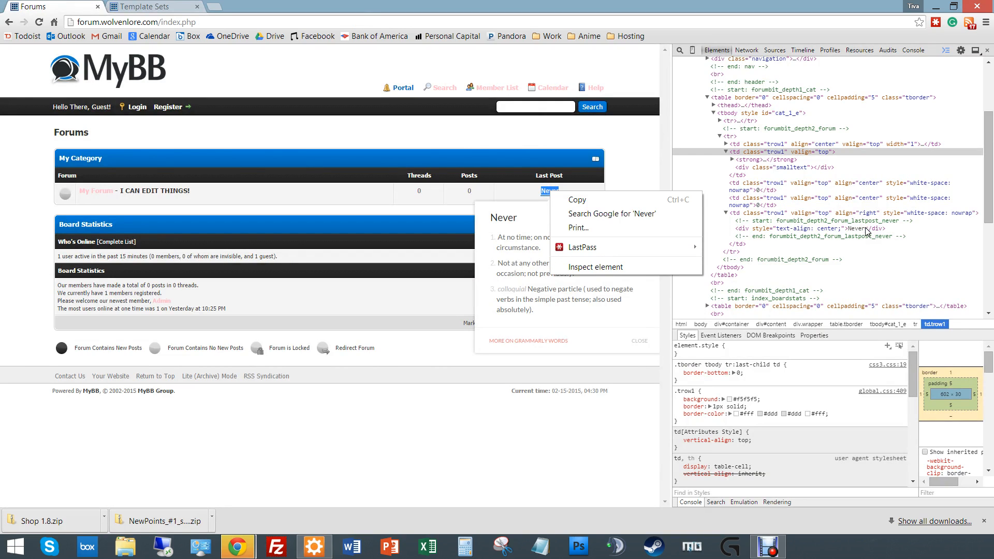
mouse_move(796, 235)
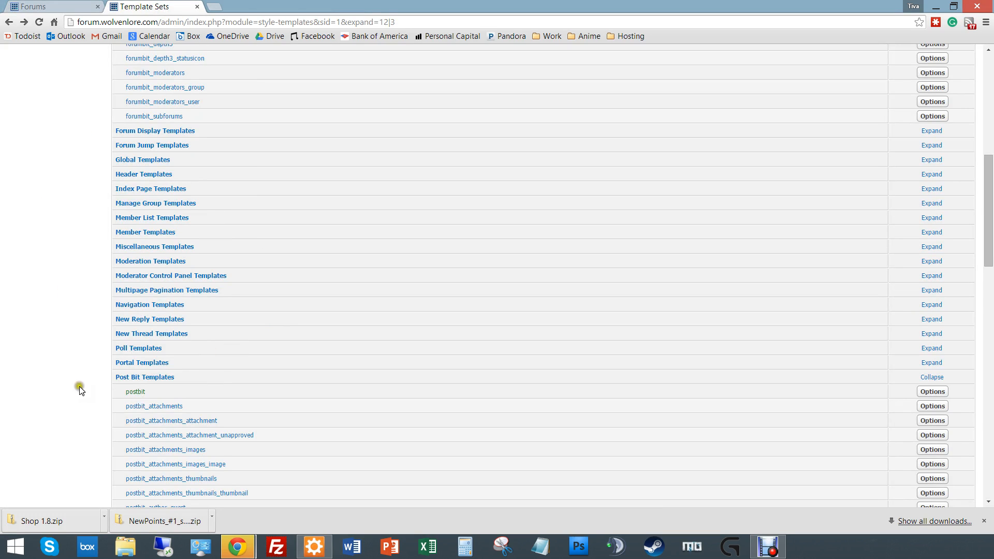
scroll("down", 3)
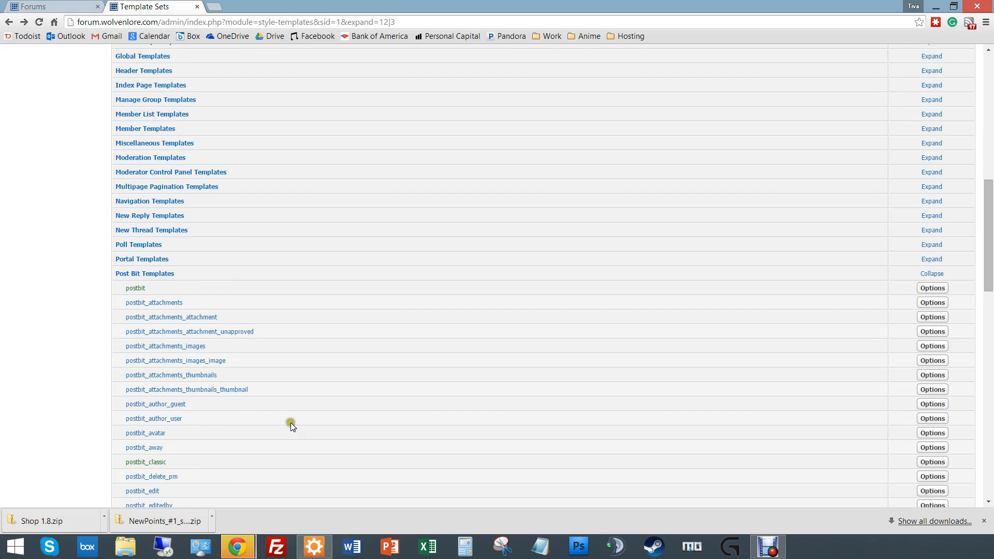
scroll("down", 3)
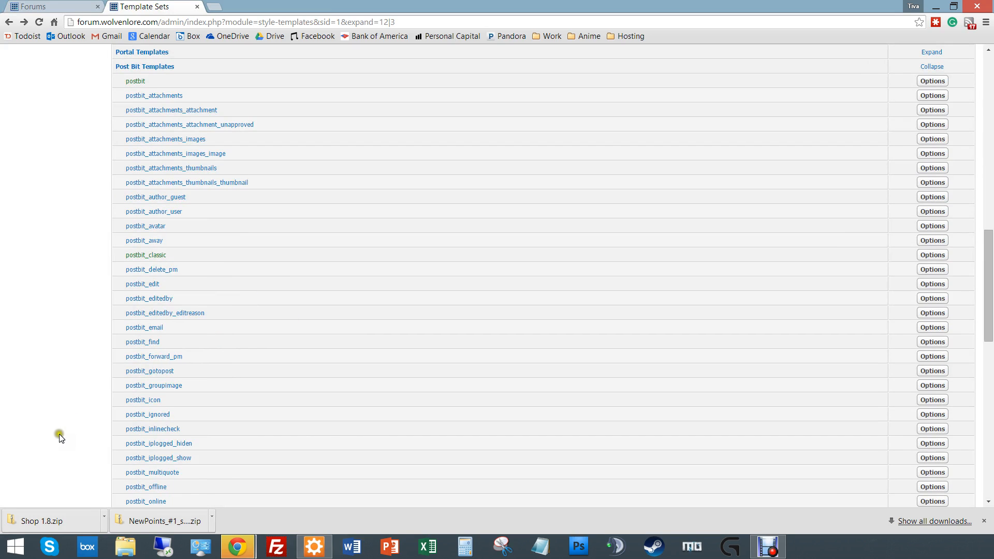
mouse_move(176, 105)
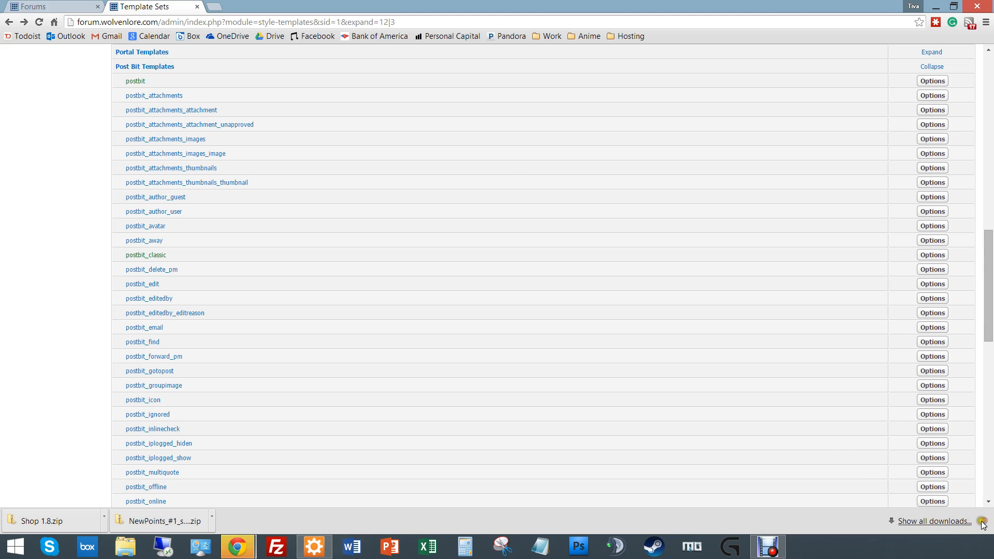
scroll("down", 3)
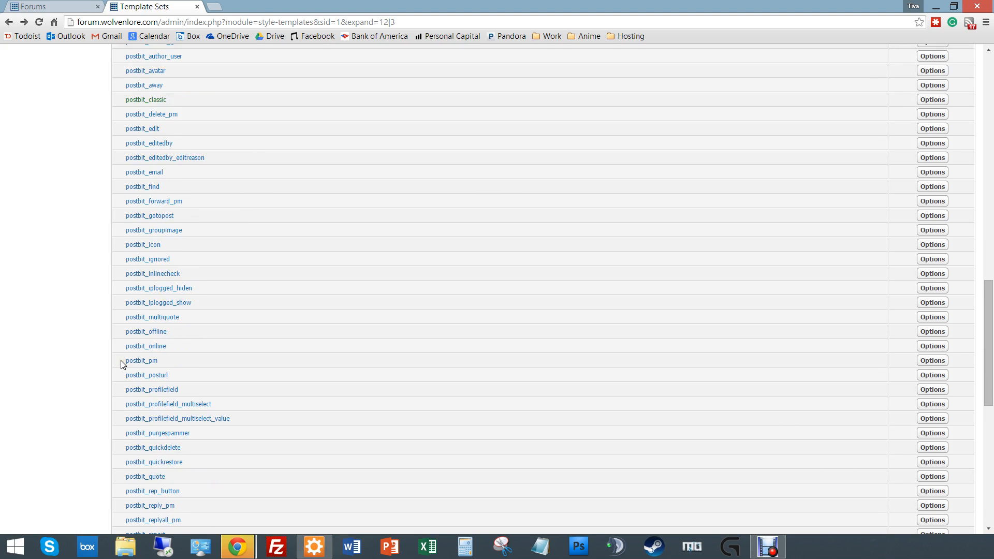
scroll("down", 3)
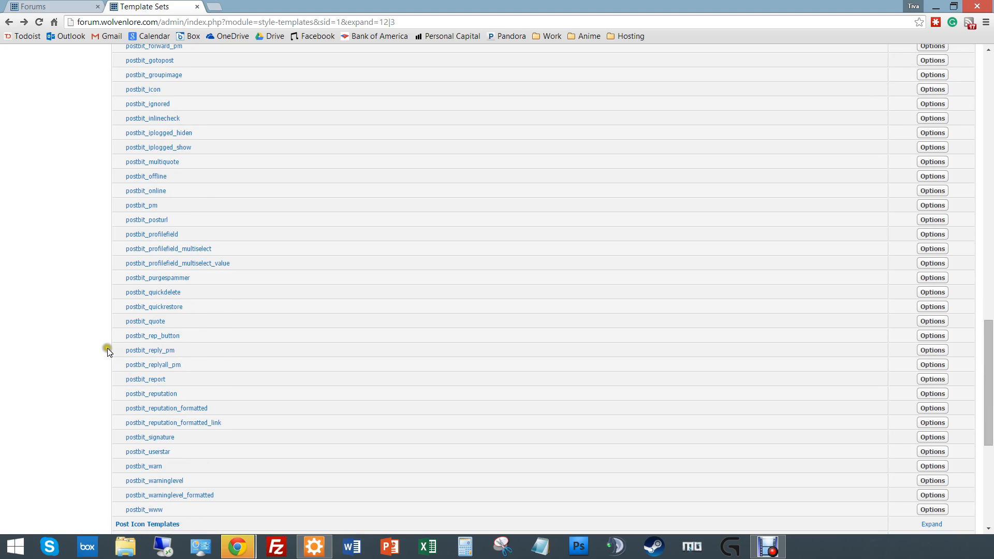
mouse_move(3, 311)
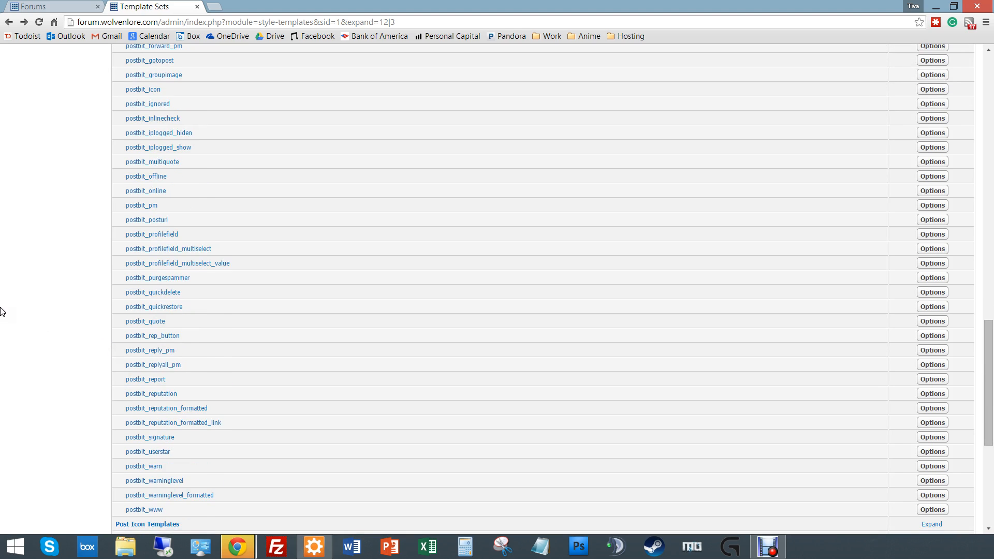
left_click(51, 6)
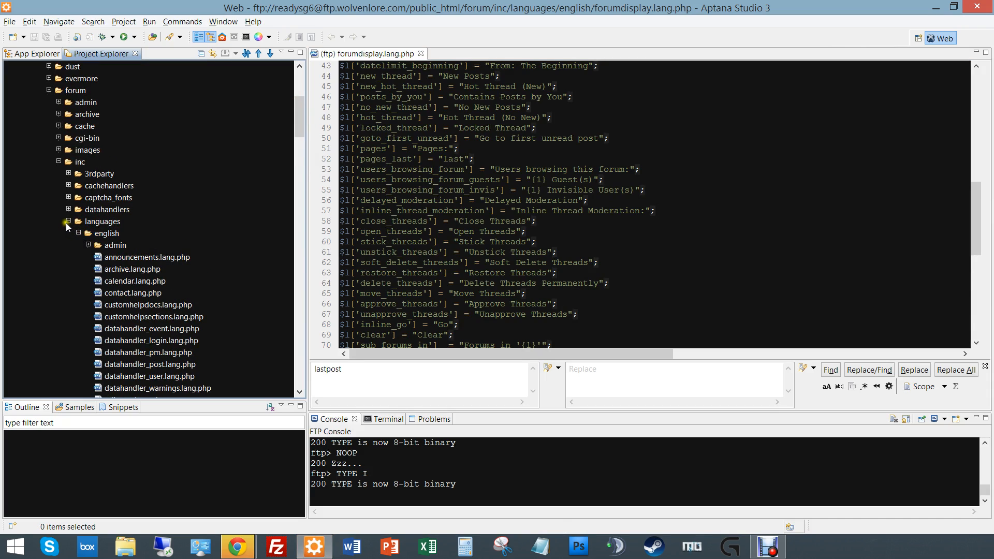
Collapse the languages and inc folders so only the forum's top-level items show.
left_click(70, 221)
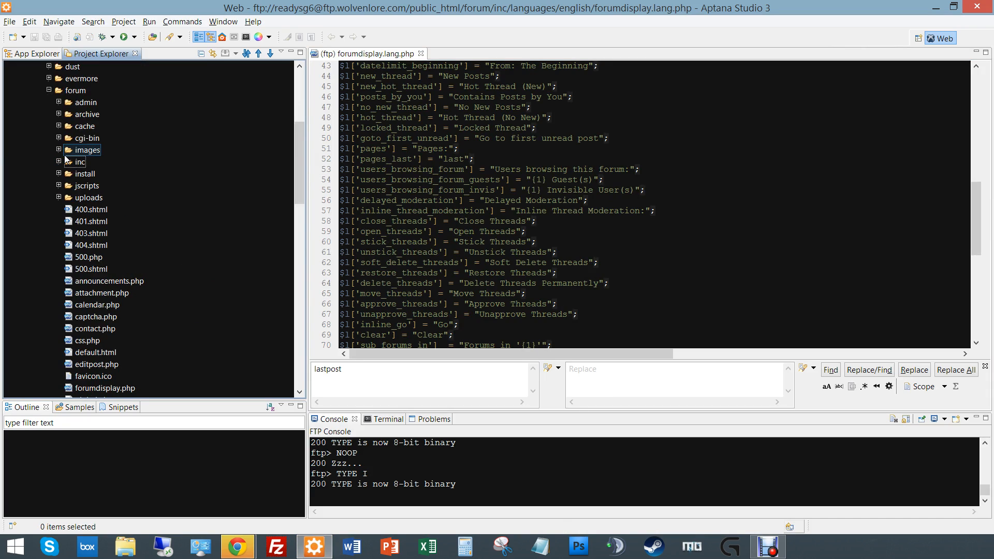
left_click(77, 161)
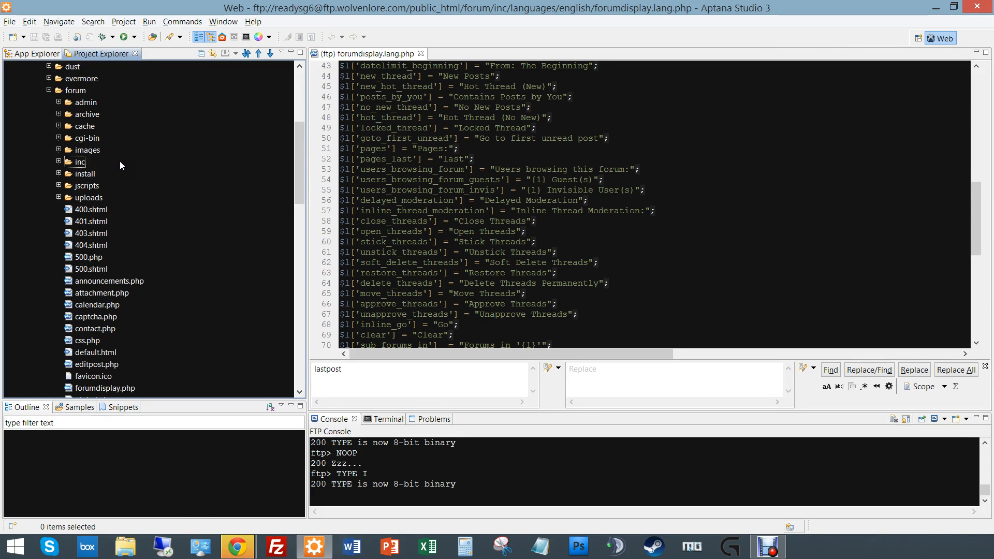